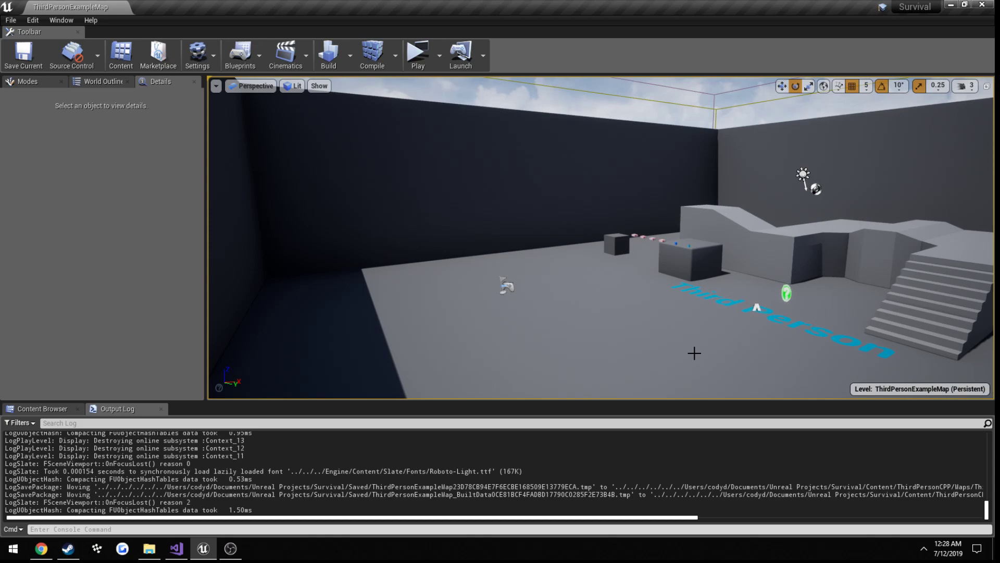
mouse_move(659, 365)
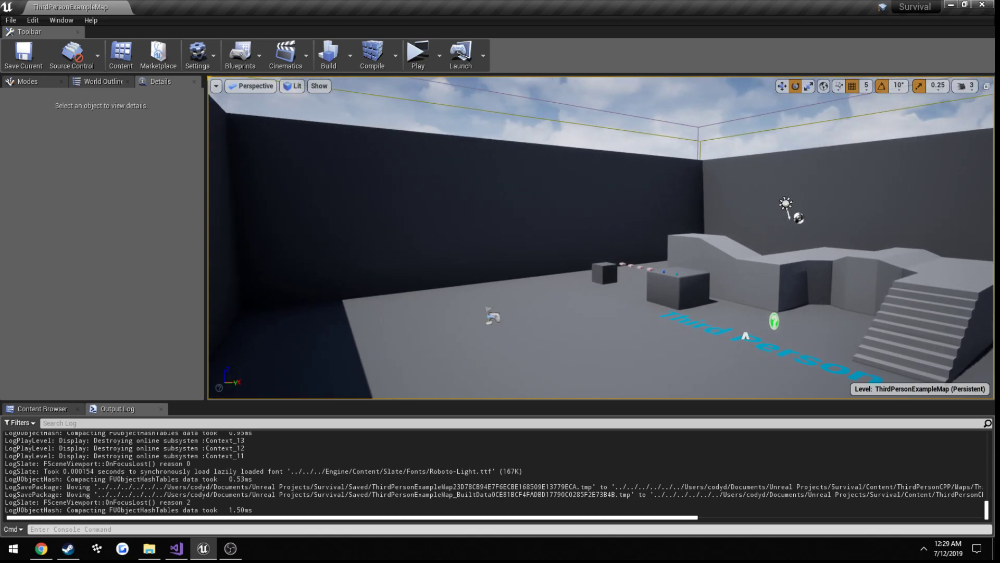
mouse_move(417, 54)
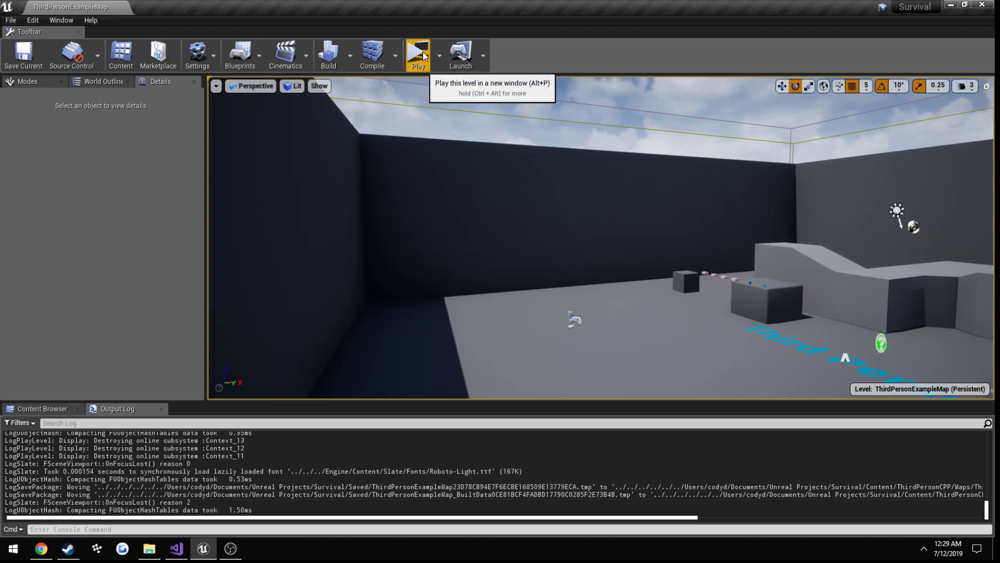
Run a two-client test play, then inspect the NetworkPlayerStart and both BP_SpawnPoint actors.
click(418, 54)
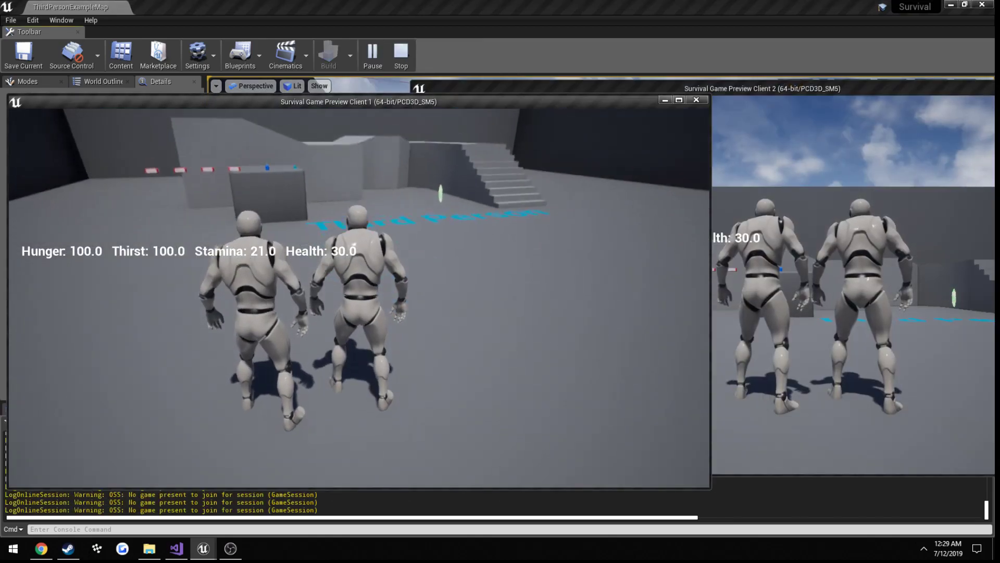
click(400, 54)
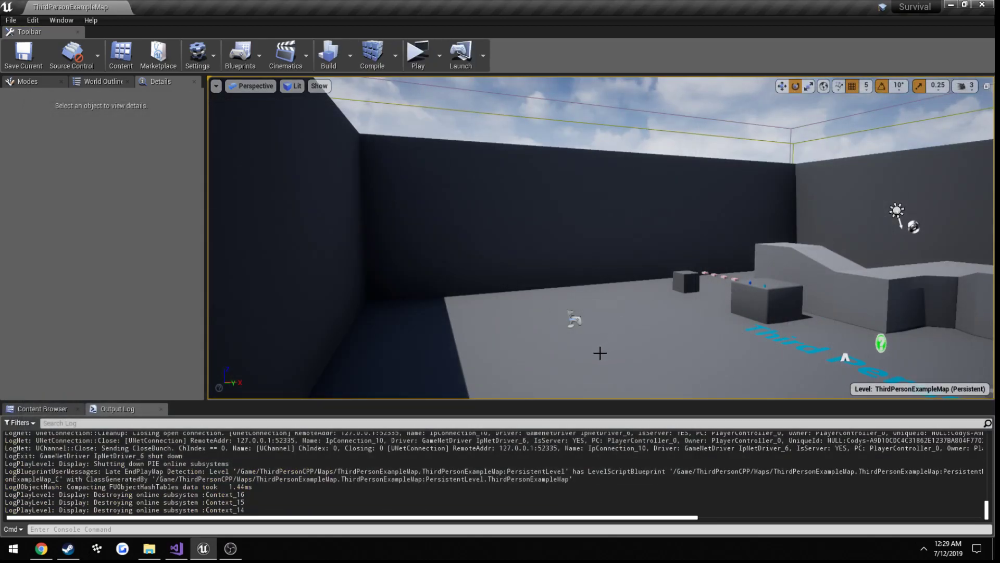
click(571, 318)
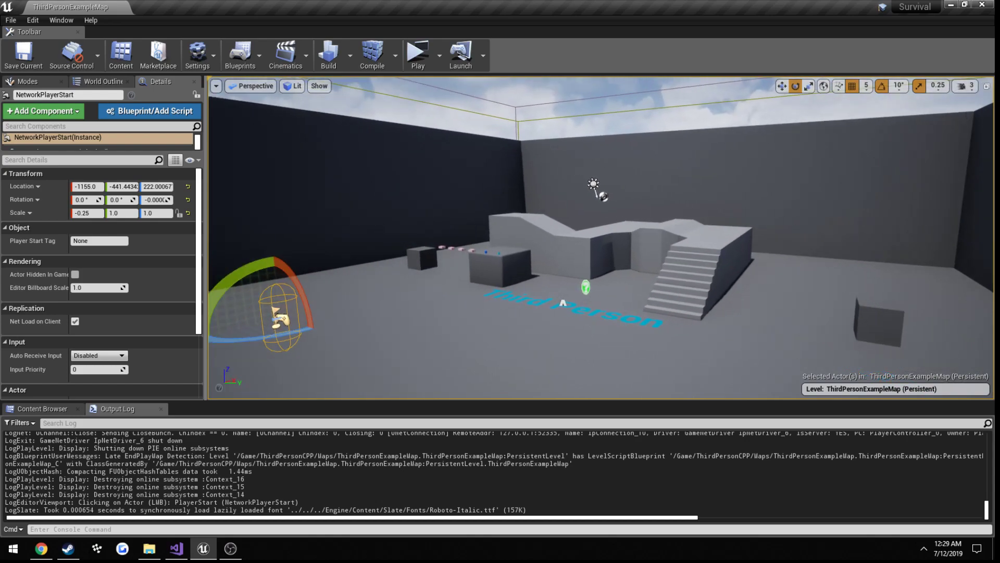
click(421, 255)
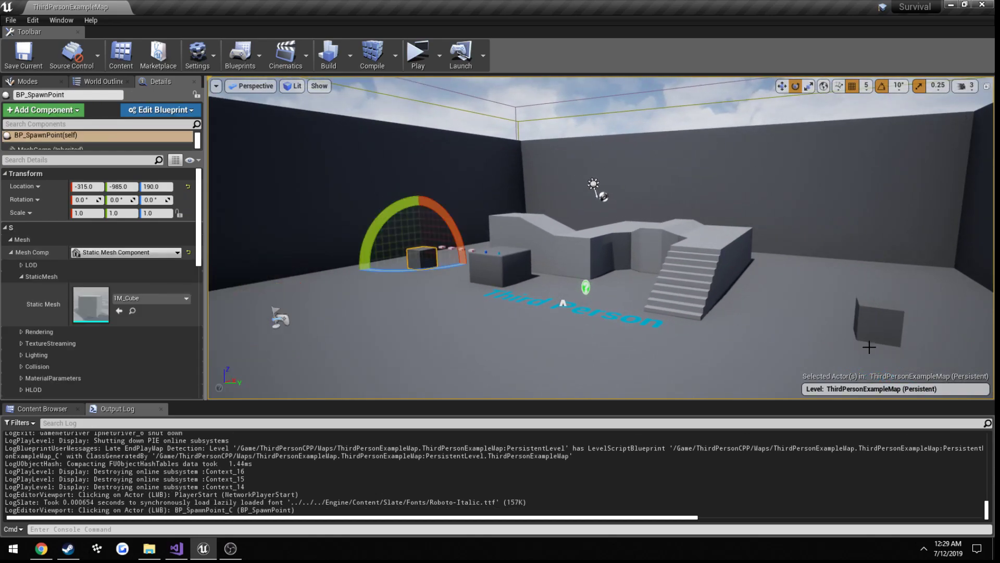
click(877, 318)
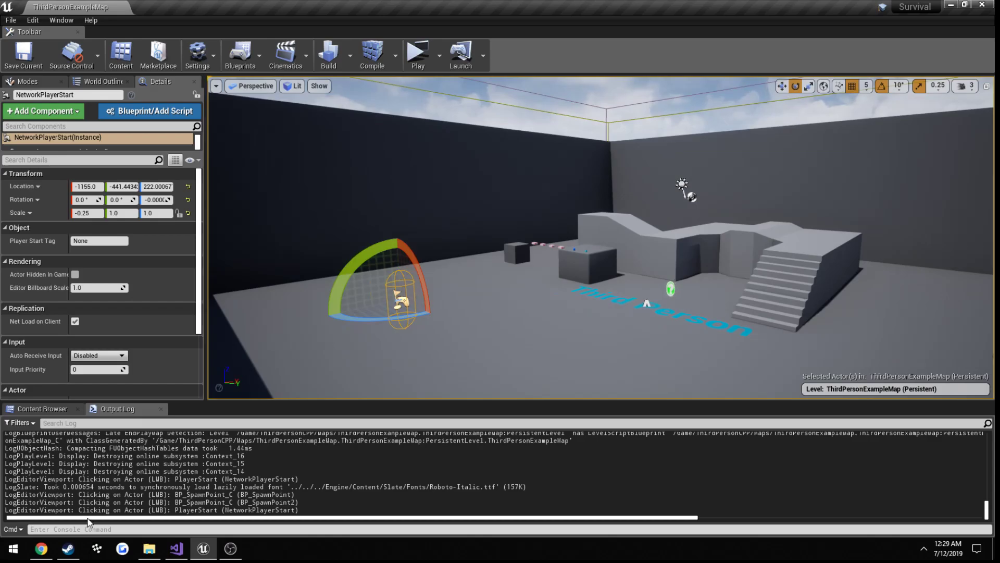
Read the AGameMode PostLogin(APlayerController* NewPlayer) API entry, then return to Visual Studio.
click(40, 552)
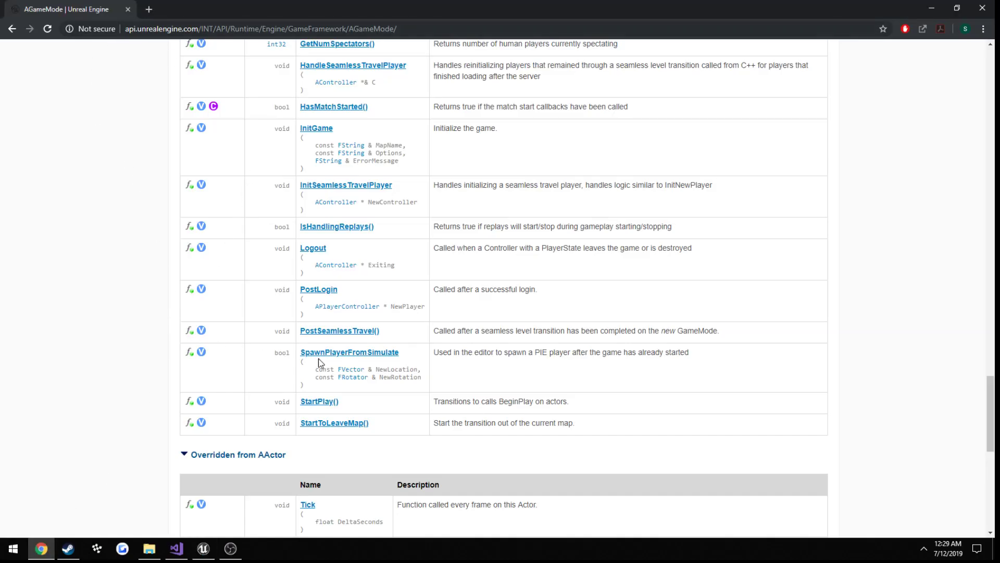
mouse_move(364, 295)
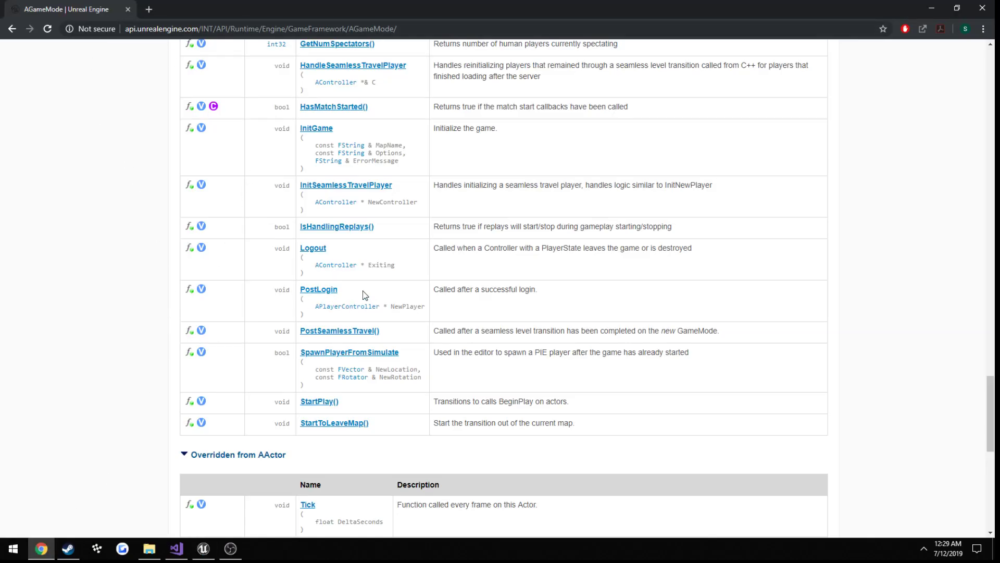
mouse_move(356, 313)
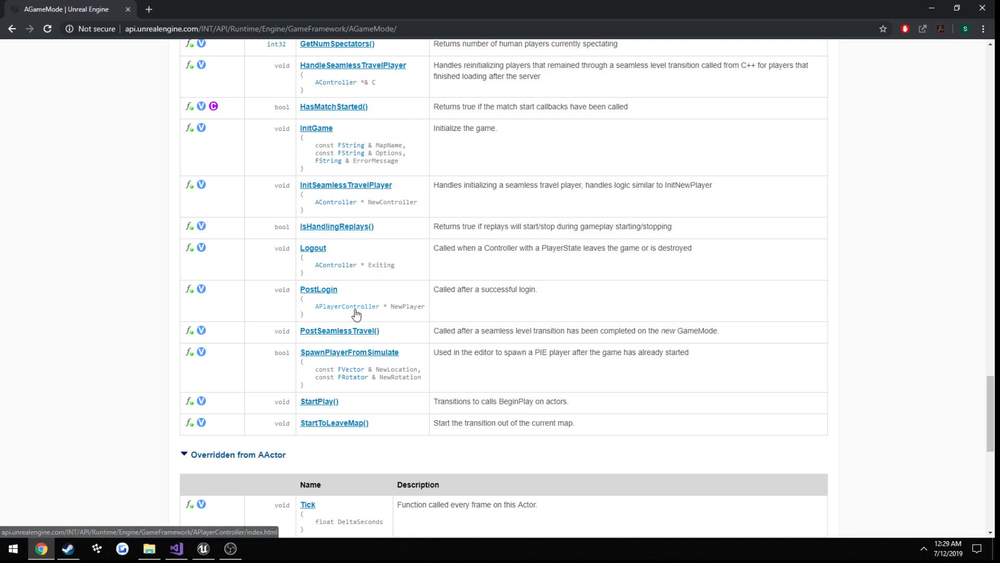
mouse_move(370, 317)
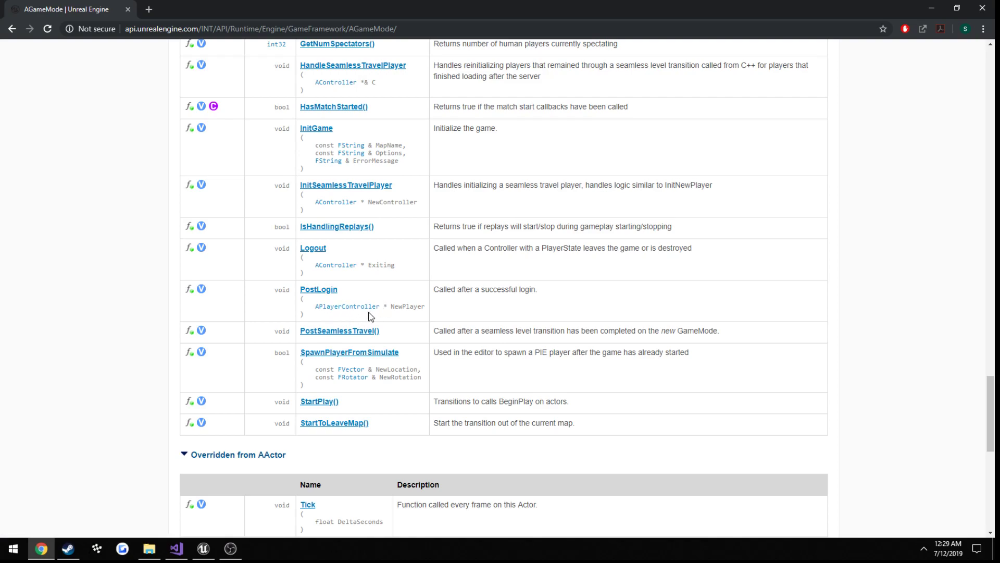
click(176, 548)
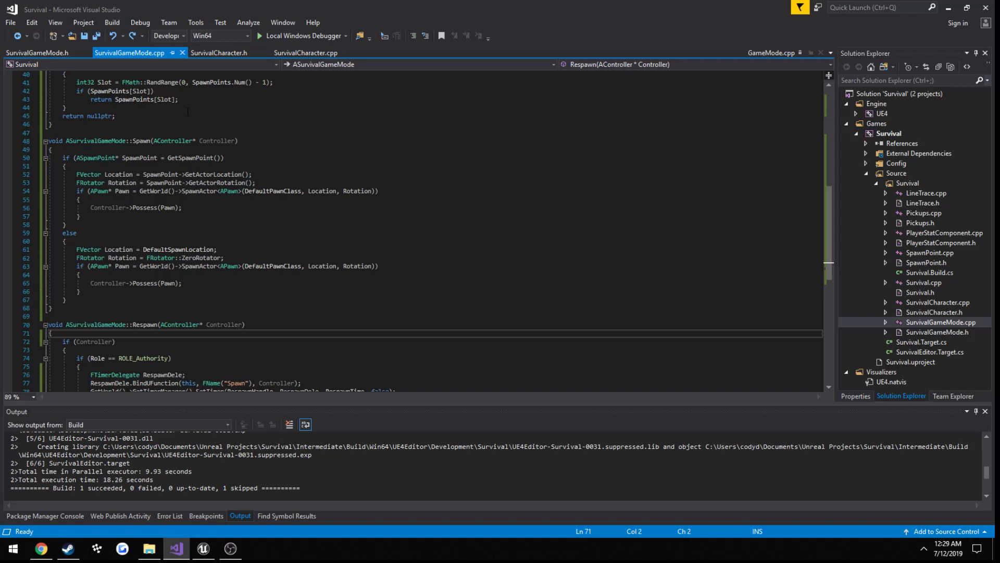
Add 'virtual void PostLogin(APlayerController* NewPlayer) override;' below Spawn in SurvivalGameMode.h.
click(37, 52)
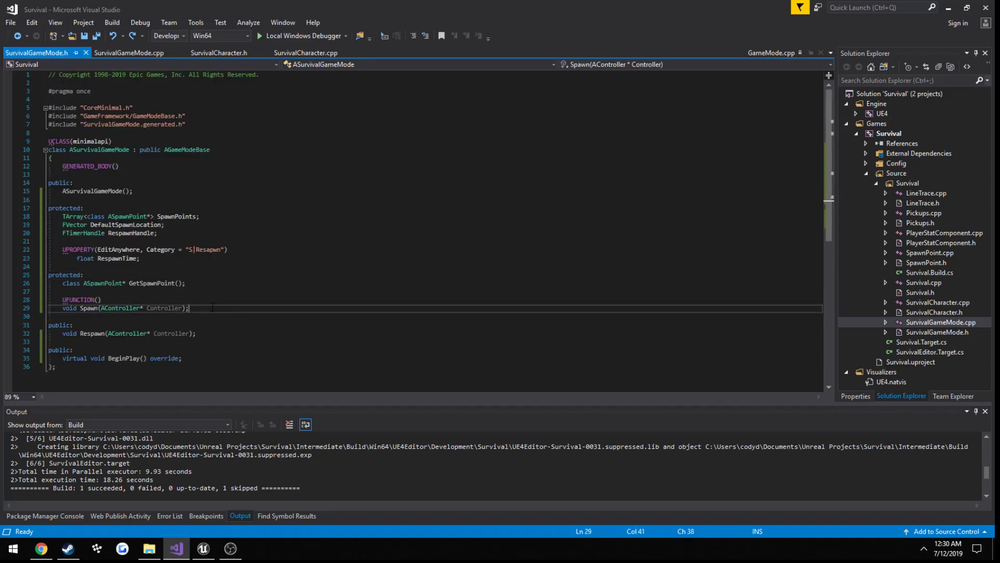
key(Enter)
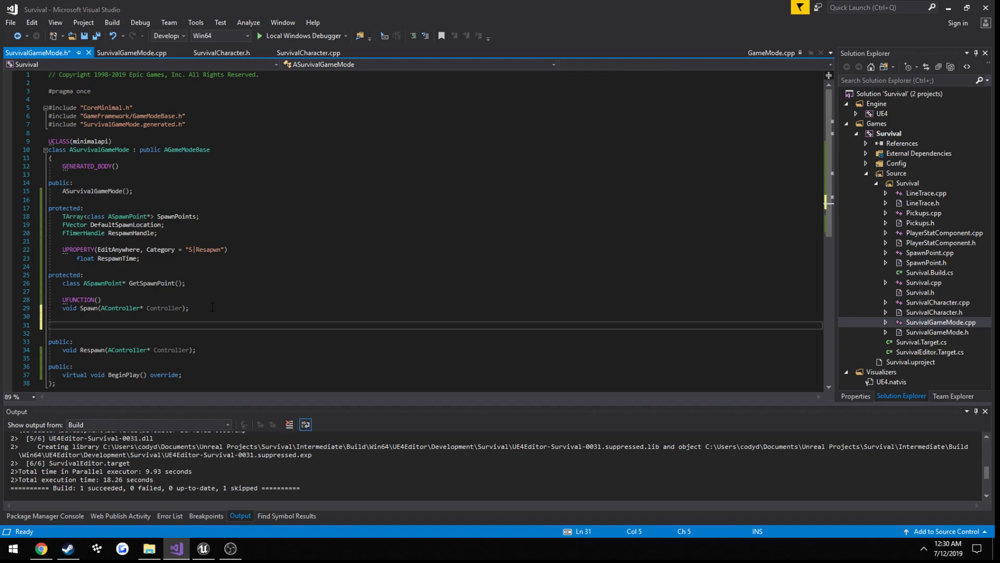
text(virtual void PostLogin(APlayerController*)
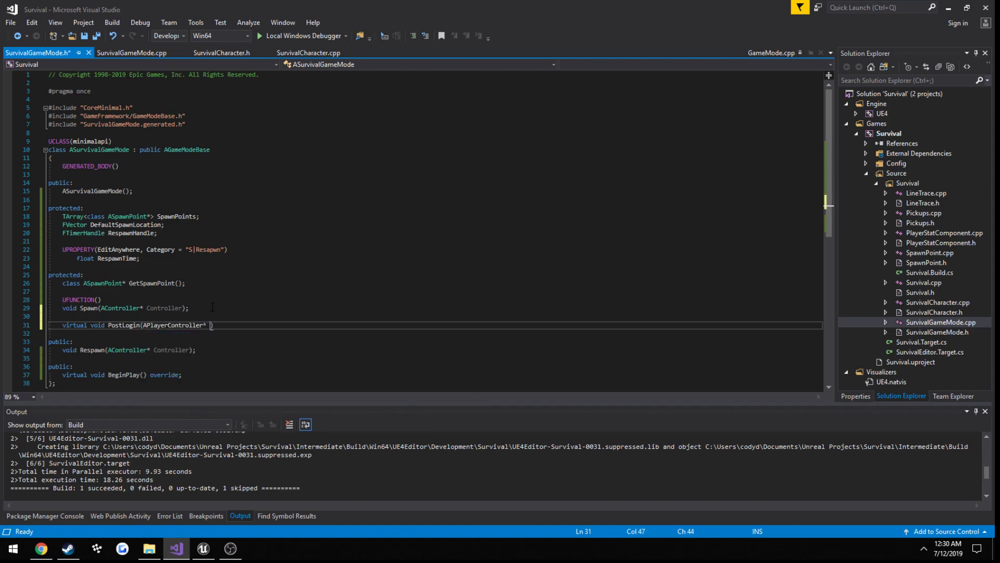
text(NewPlayer) override;)
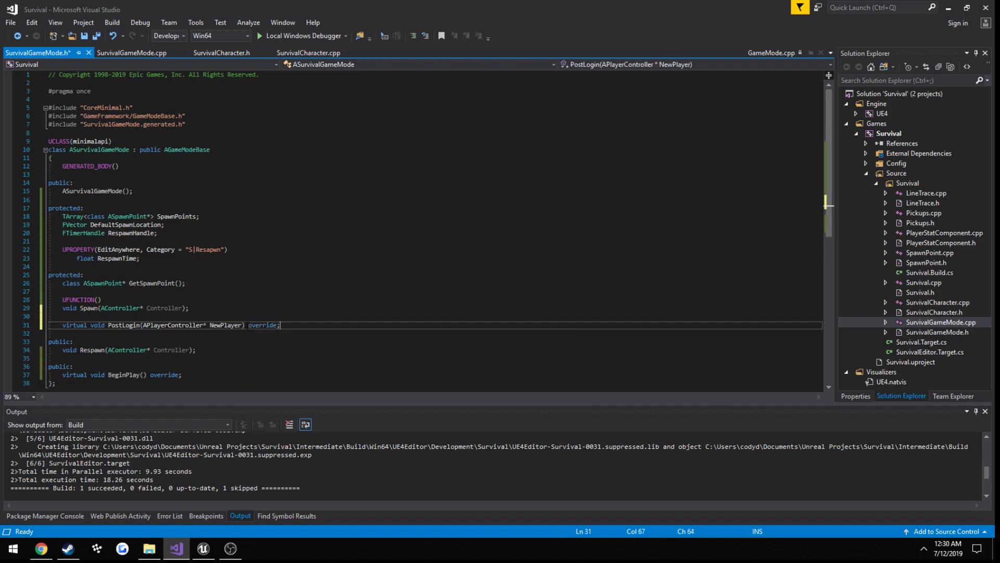
Write an empty ASurvivalCharacter::PostLogin(APlayerController* NewPlayer) body below BeginPlay in SurvivalGameMode.cpp.
double_click(159, 324)
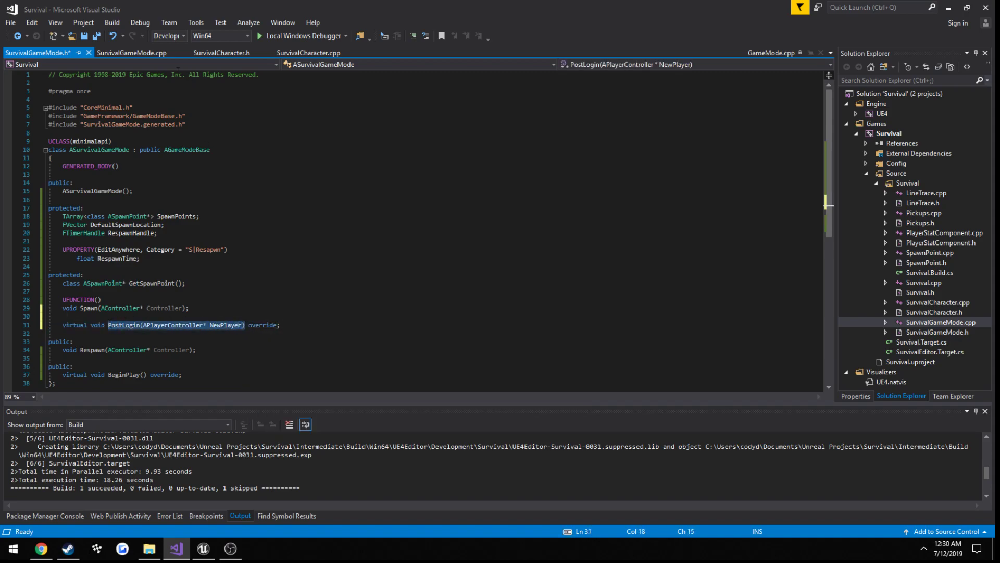
click(133, 52)
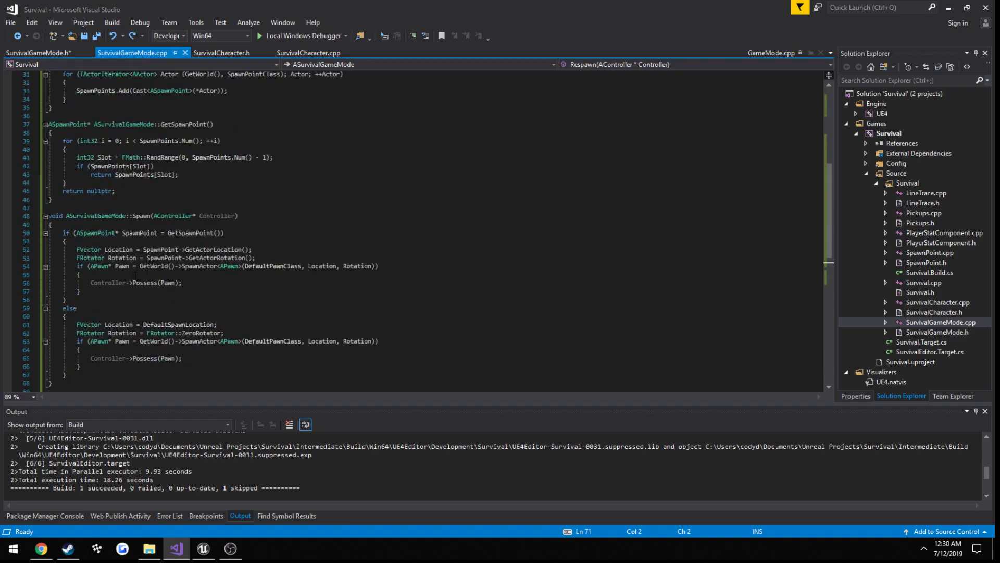
scroll(up, 3)
text(void)
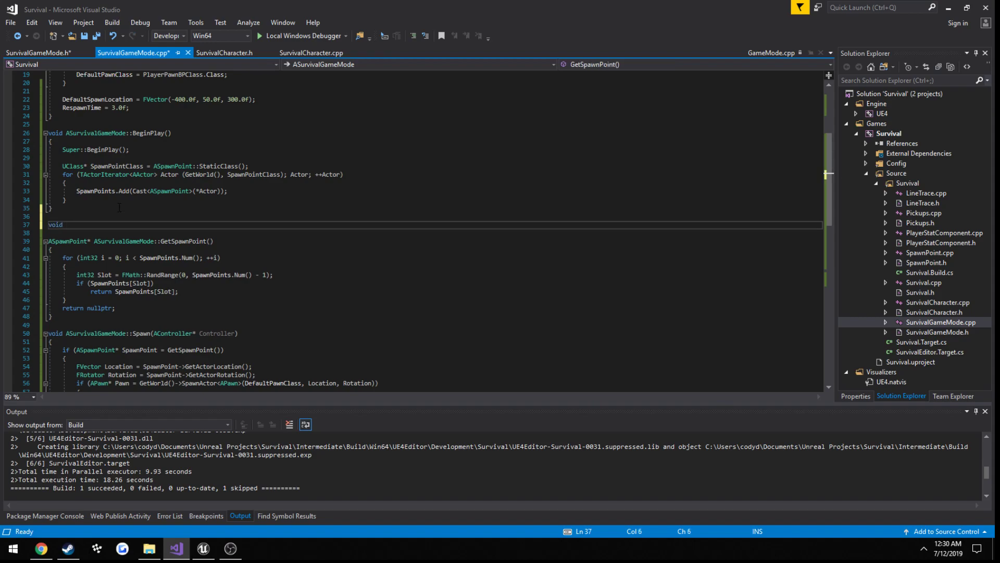
text(ASurvivalCharacter::PostLogin(APlayerController* NewPlayer)
text({)
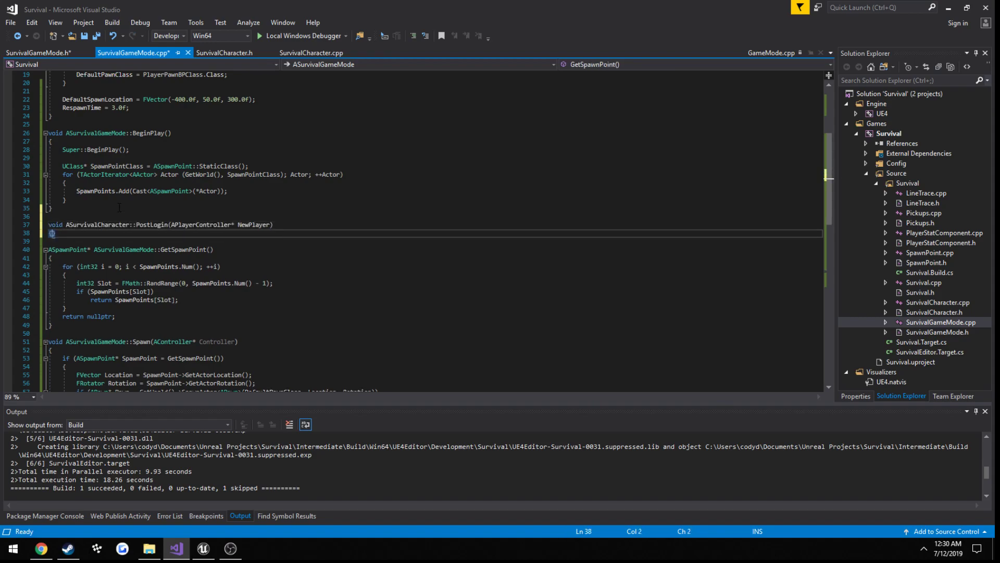
key(enter)
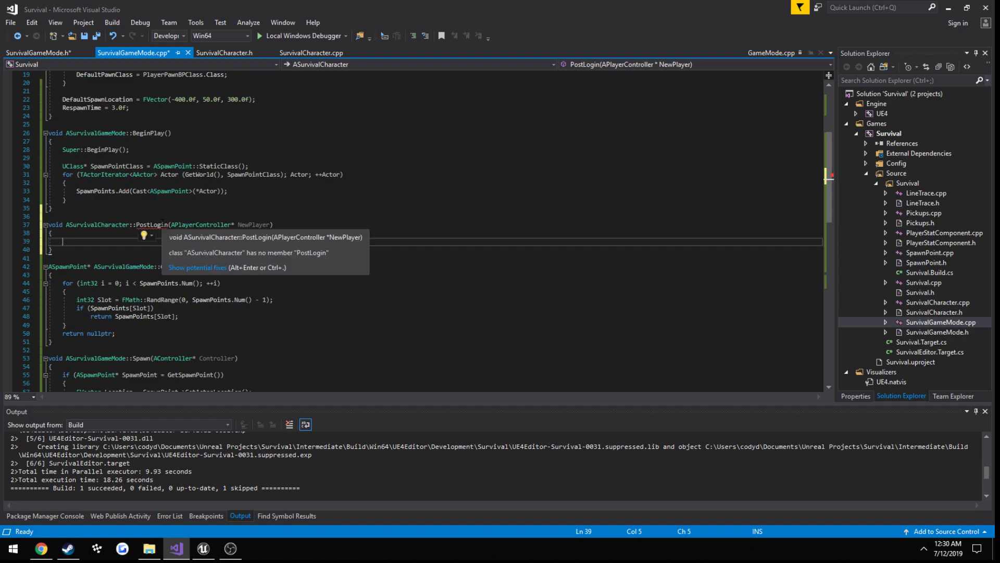
click(39, 52)
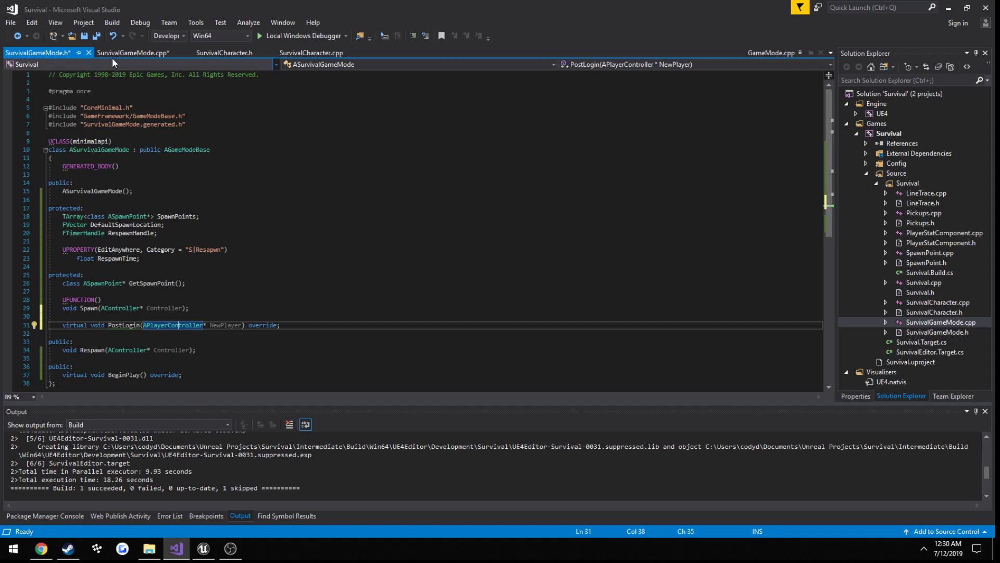
click(134, 53)
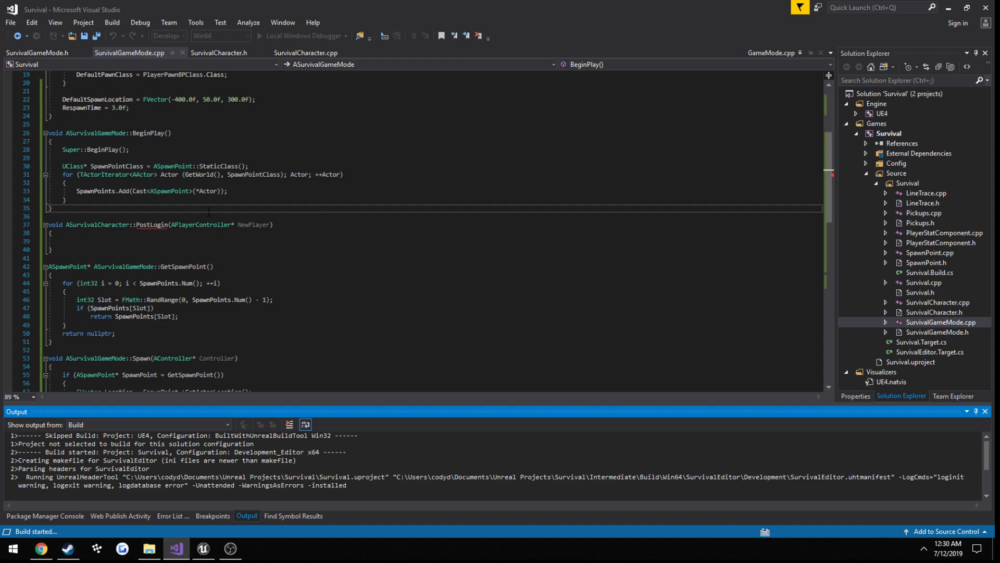
Change the PostLogin definition's class from ASurvivalCharacter to ASurvivalGameMode and rebuild successfully.
click(37, 52)
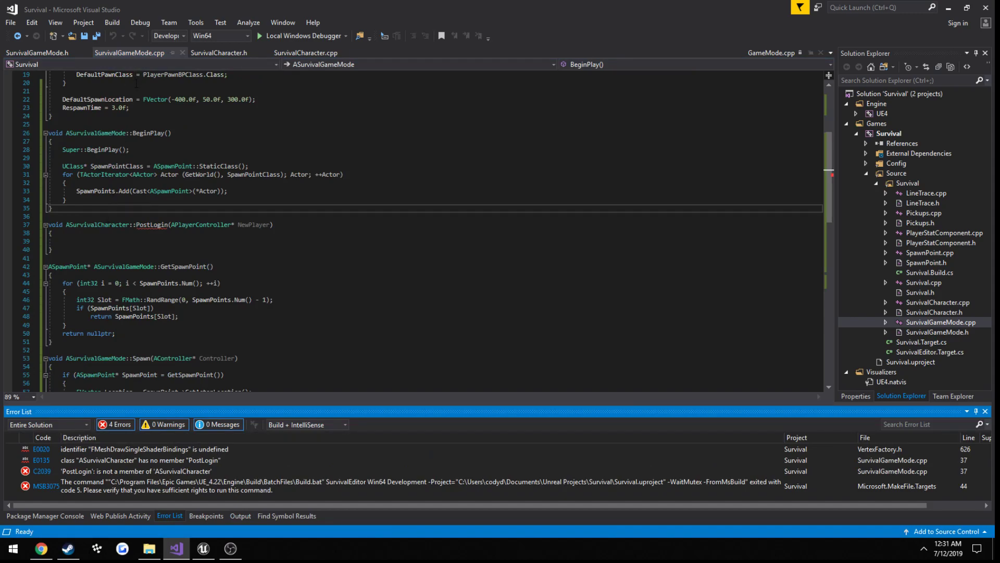
click(147, 225)
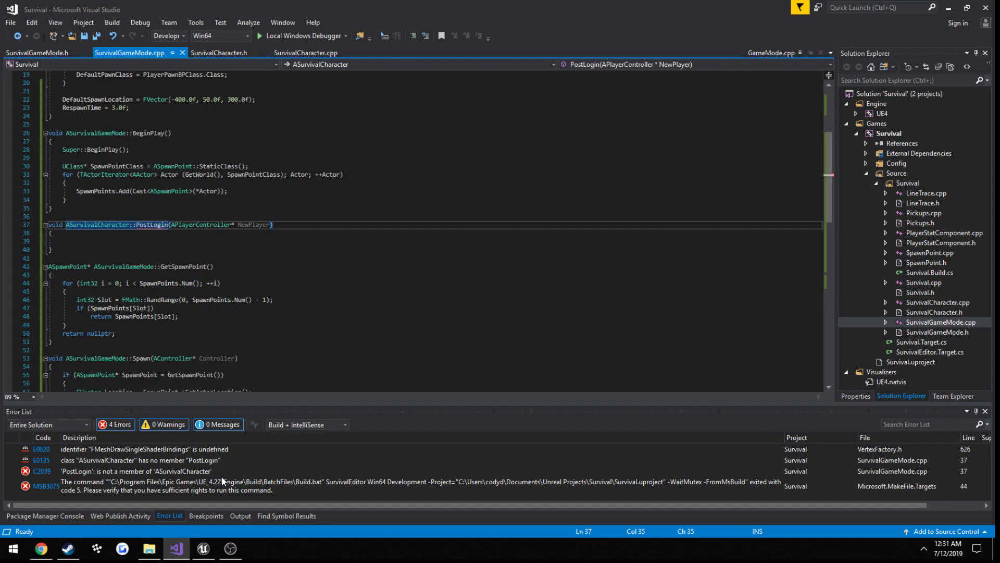
mouse_move(140, 413)
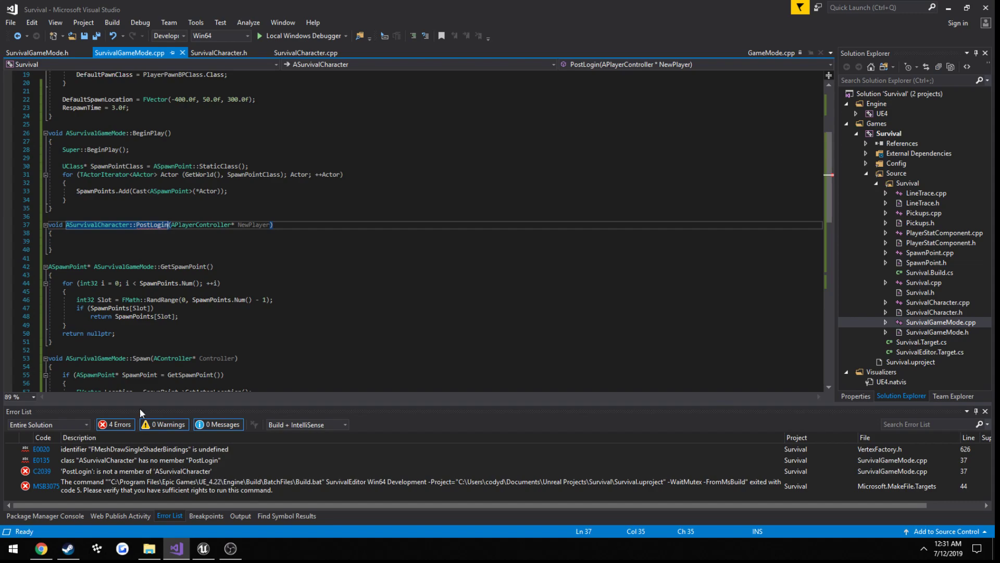
click(51, 233)
text(GameMode)
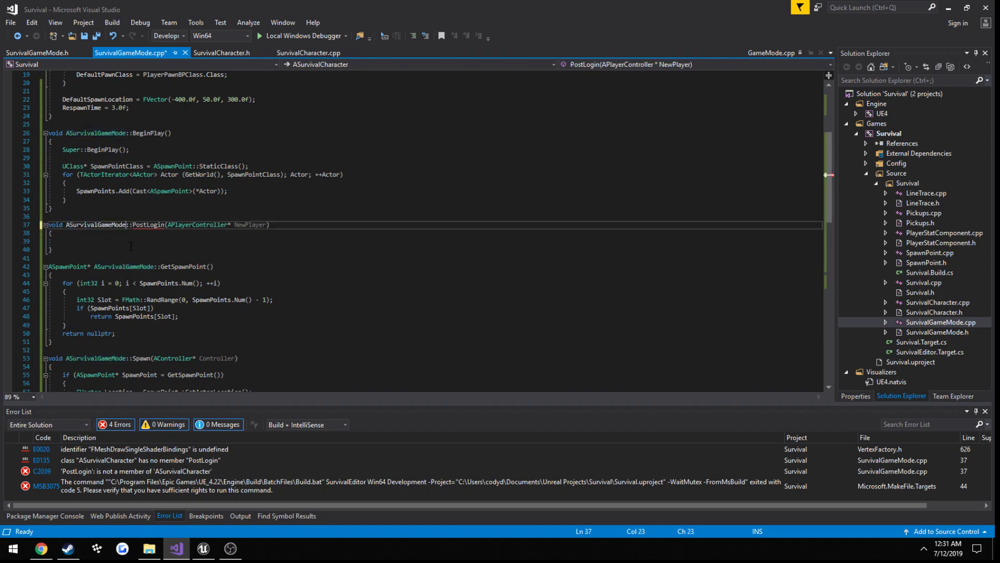
click(57, 249)
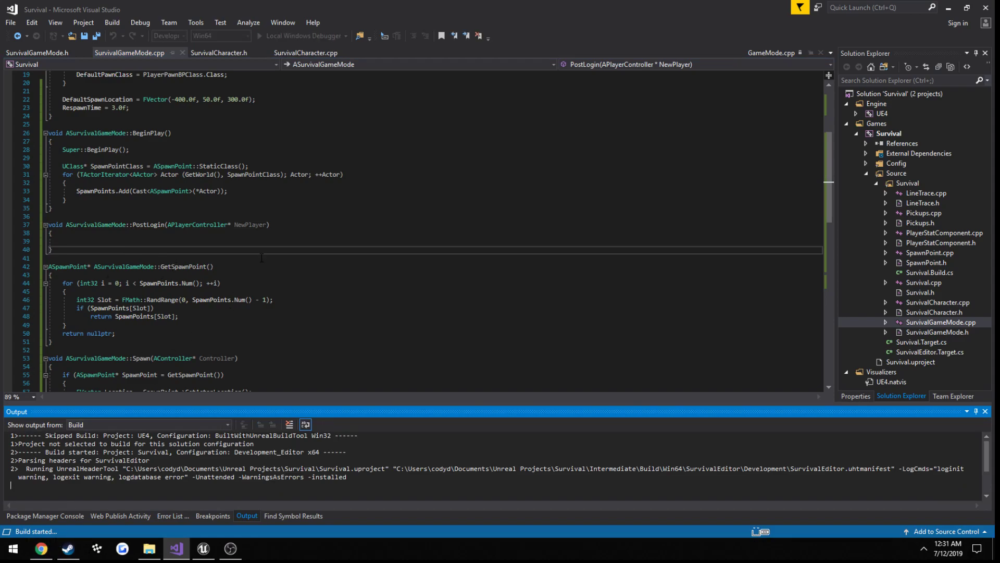
double_click(251, 225)
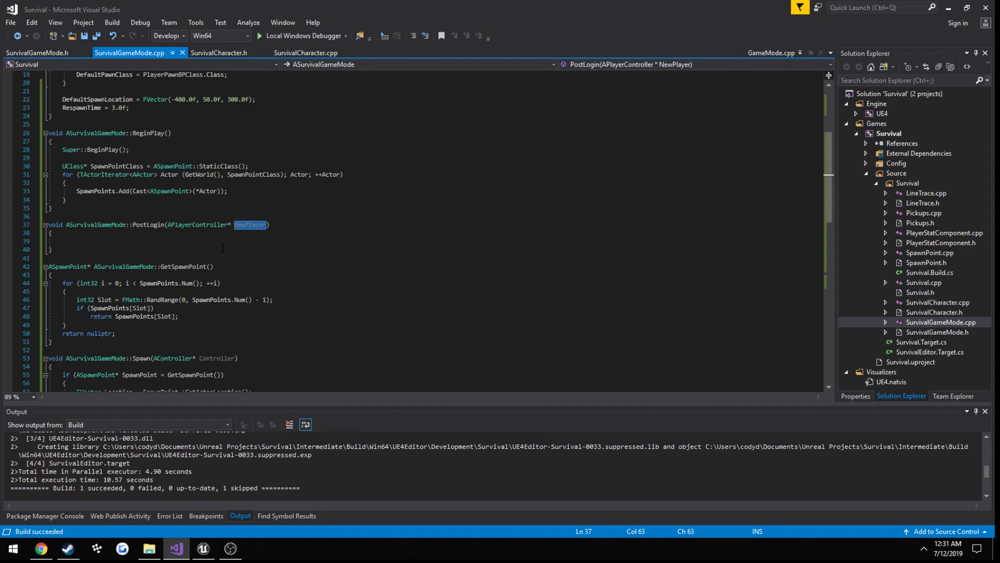
In PostLogin, add if (AController* Controller = Cast<AController>(NewPlayer)) calling Spawn(Controller).
double_click(142, 358)
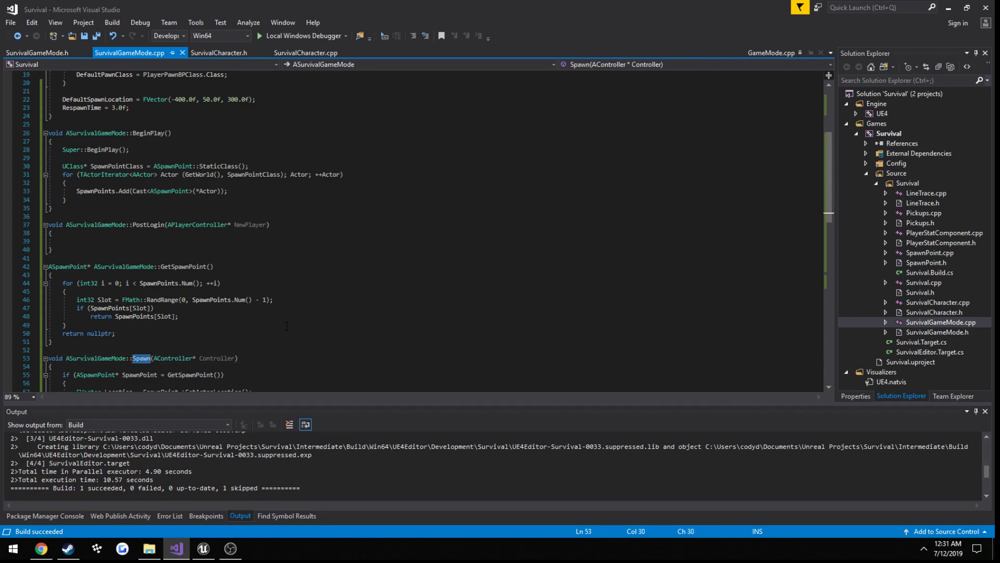
scroll(down, 3)
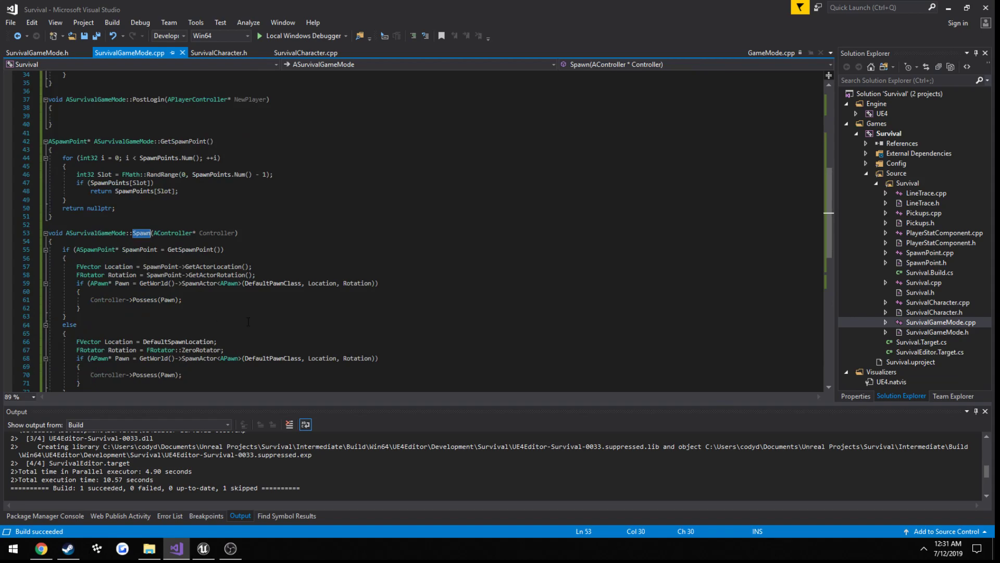
scroll(down, 3)
text(if ()
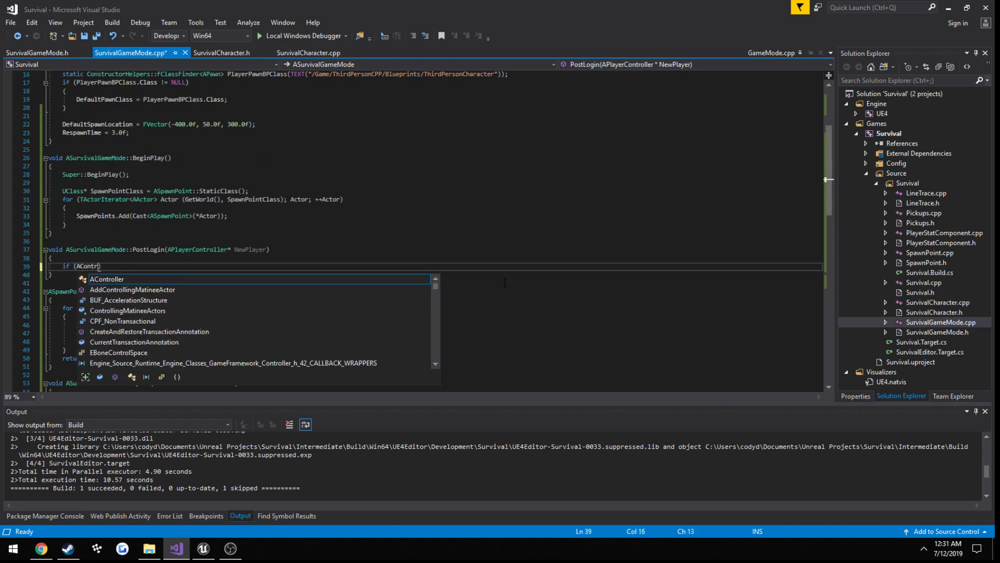
text(AController* Controll)
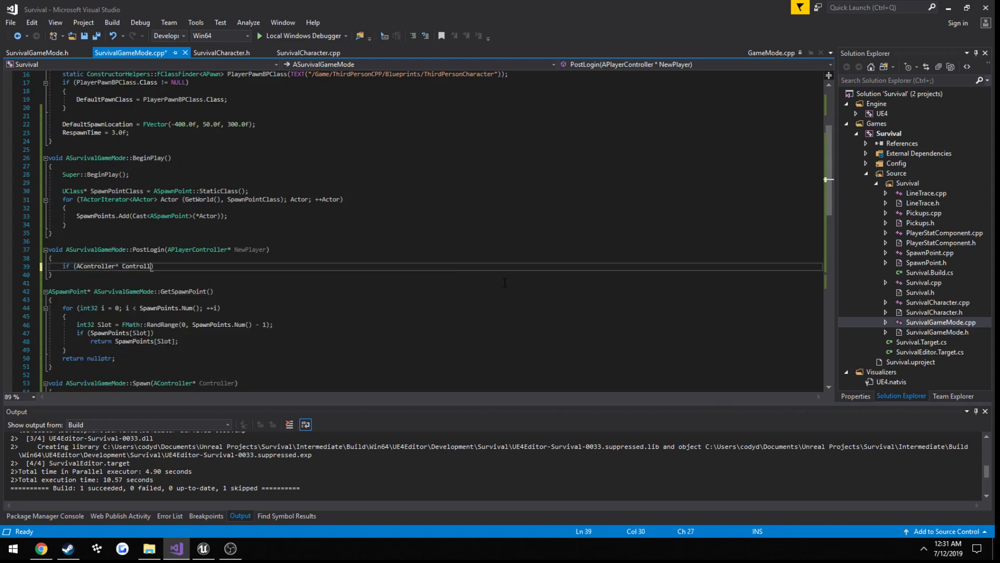
text(= Cast<AController>)
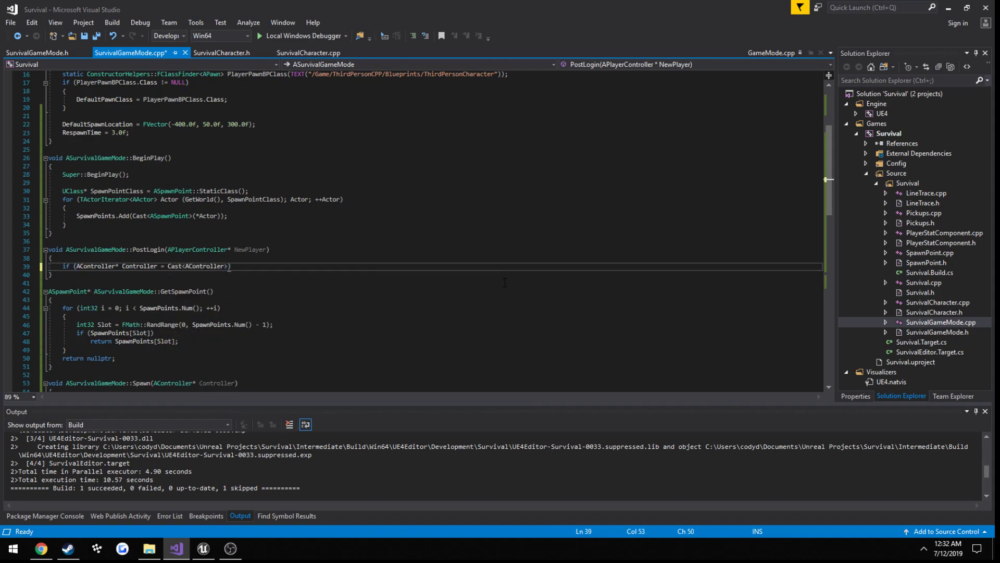
text((NewPlayer))
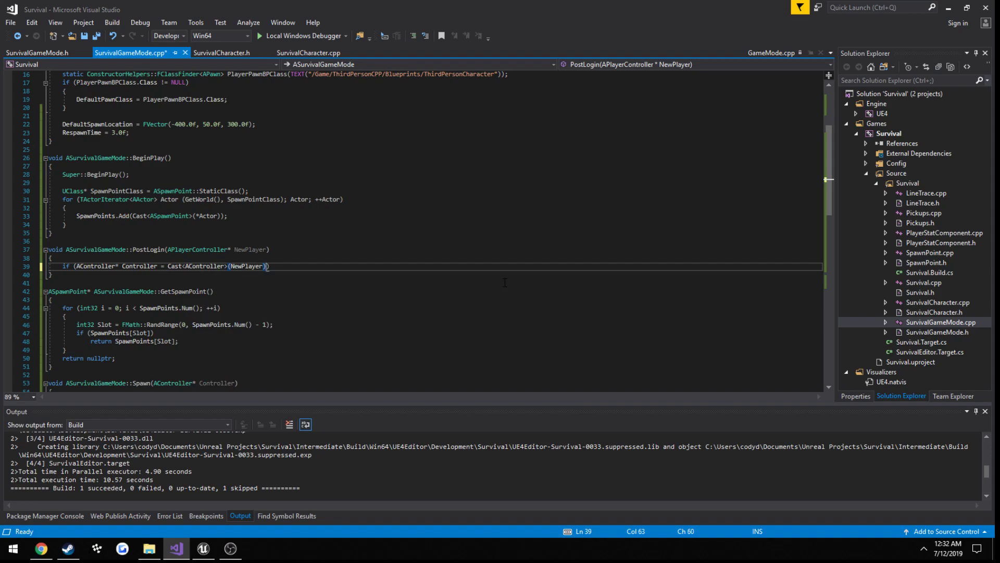
key(Enter)
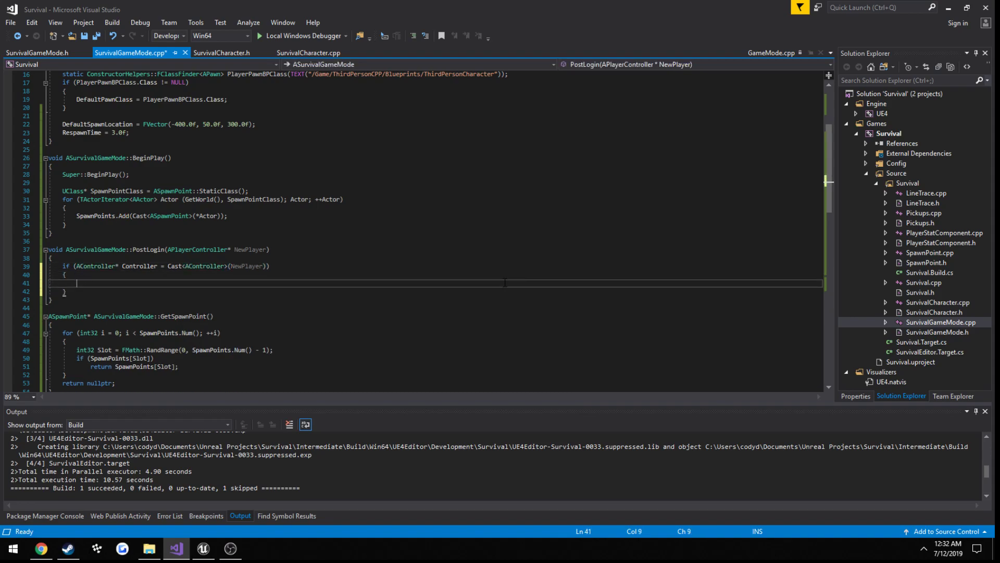
text(Spawn())
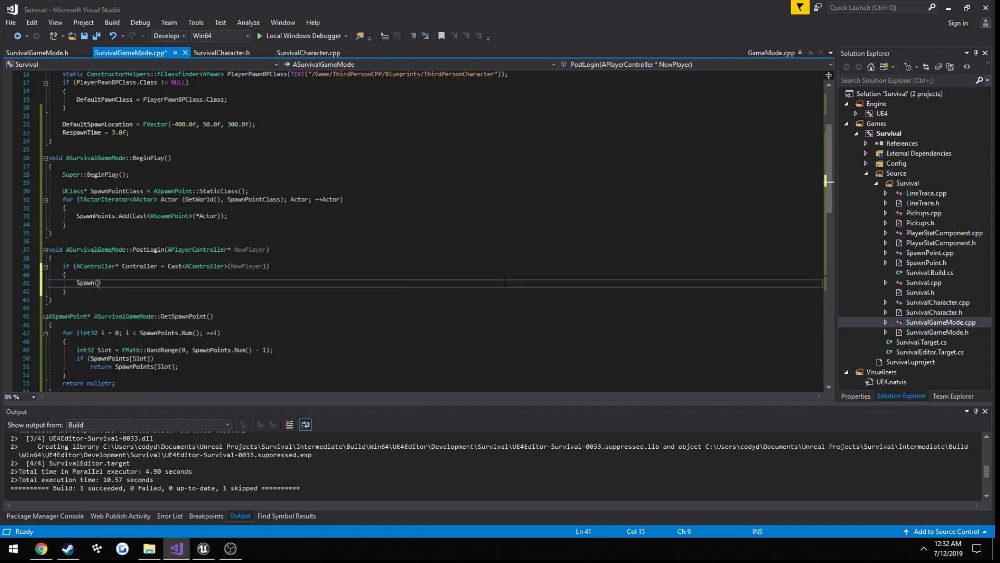
text(Controller)
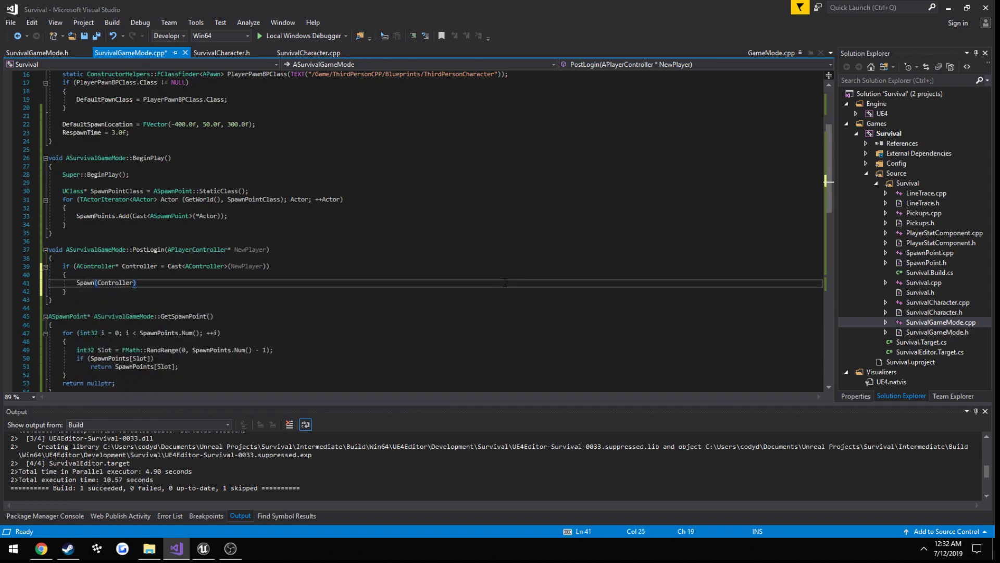
text(;)
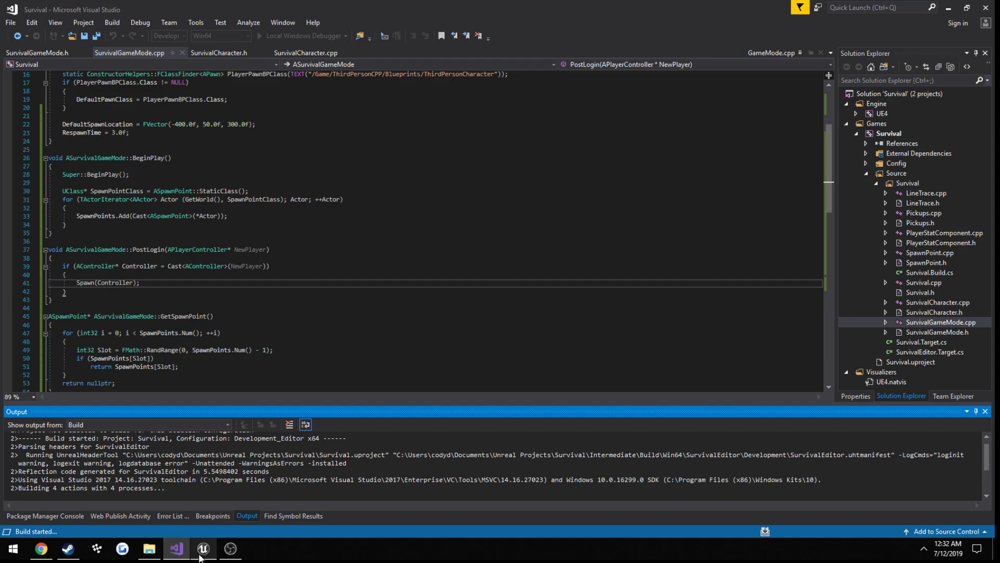
Delete the NetworkPlayerStart and run a two-client test to check both players spawn.
click(203, 548)
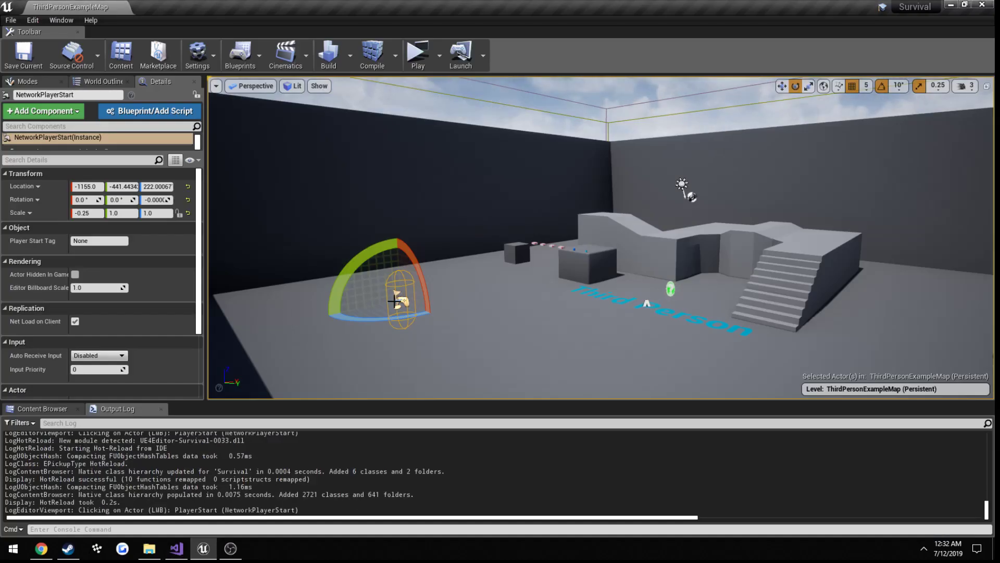
click(176, 552)
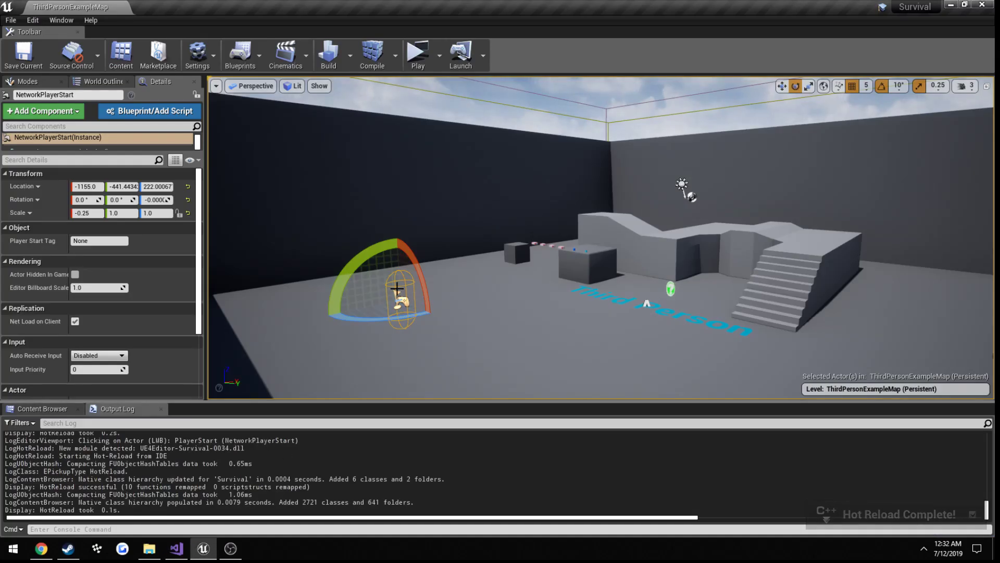
click(398, 295)
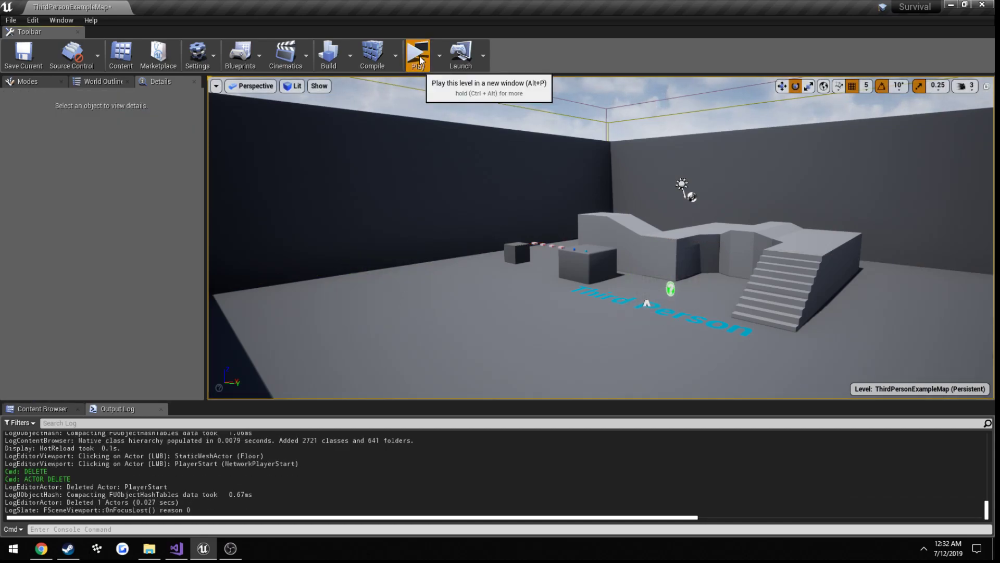
click(417, 54)
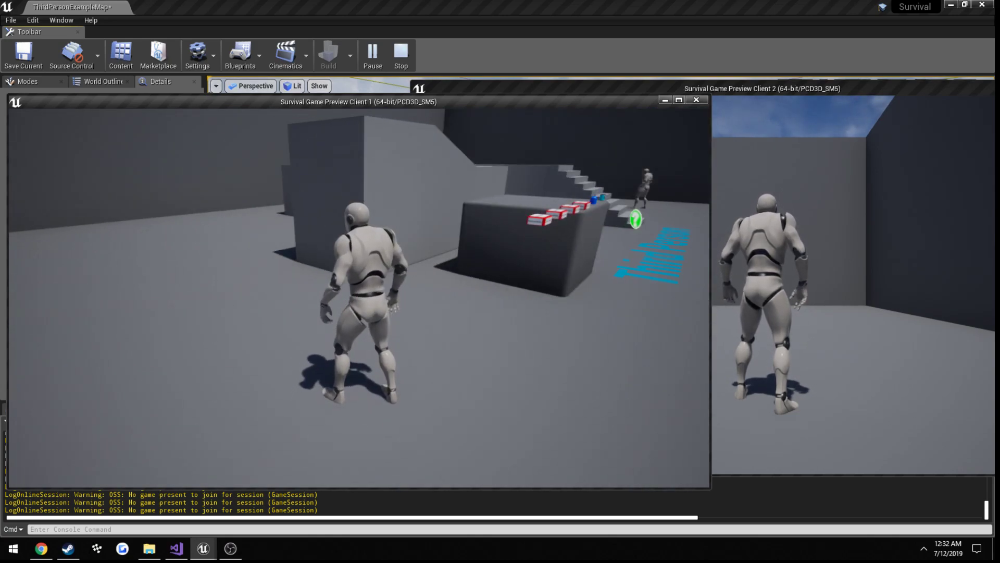
click(175, 548)
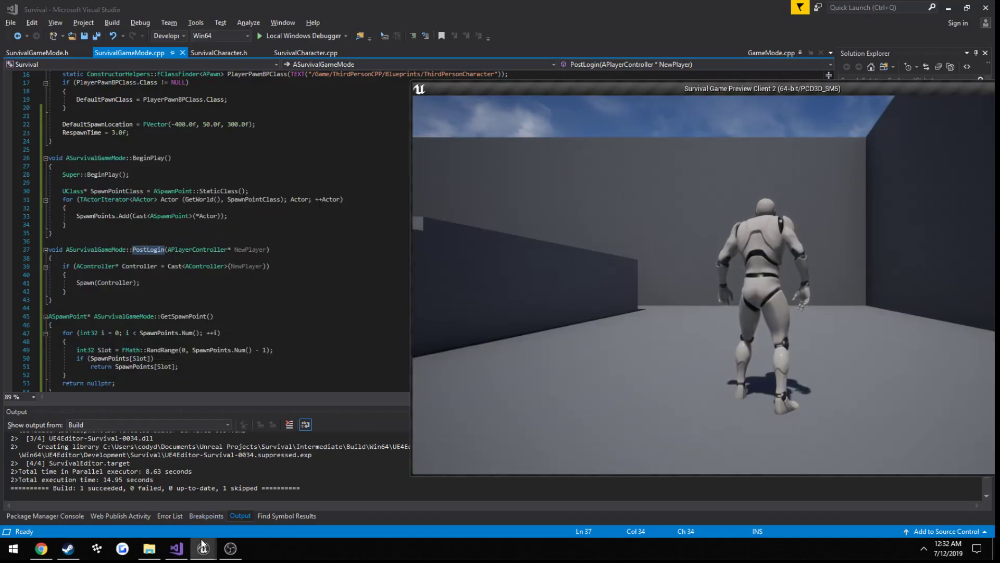
click(202, 548)
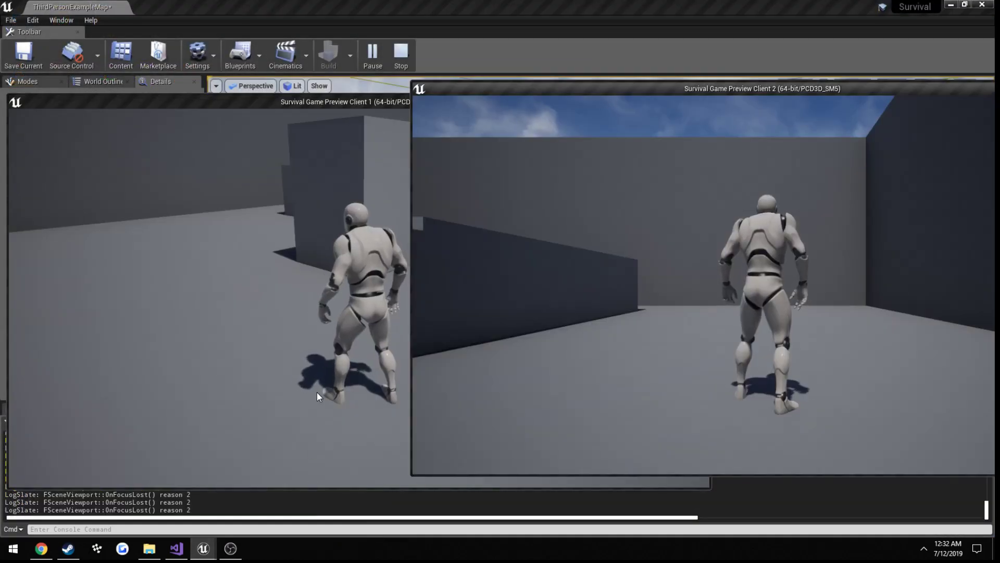
click(176, 548)
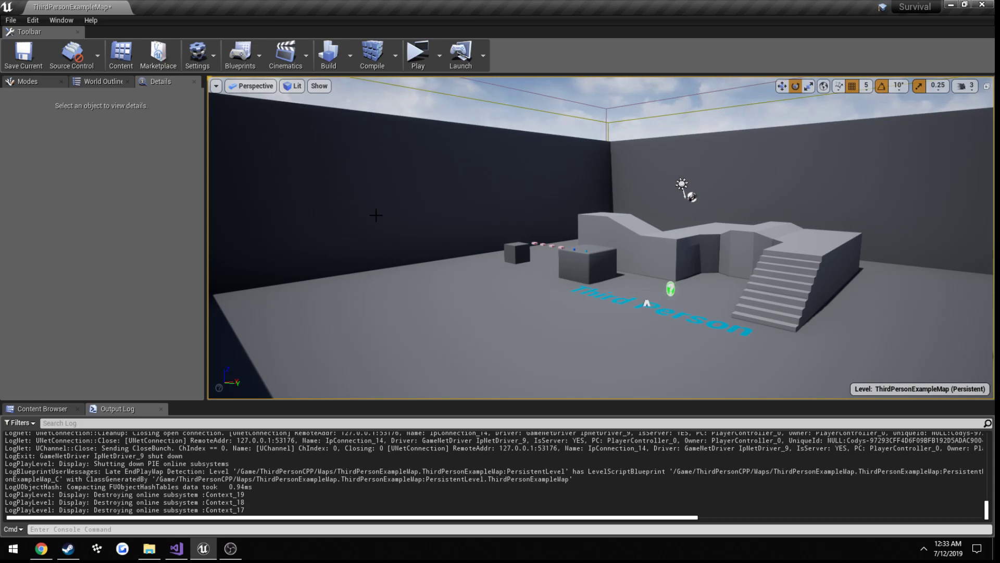
Run and stop another test play session, then return to SurvivalGameMode.cpp.
click(175, 548)
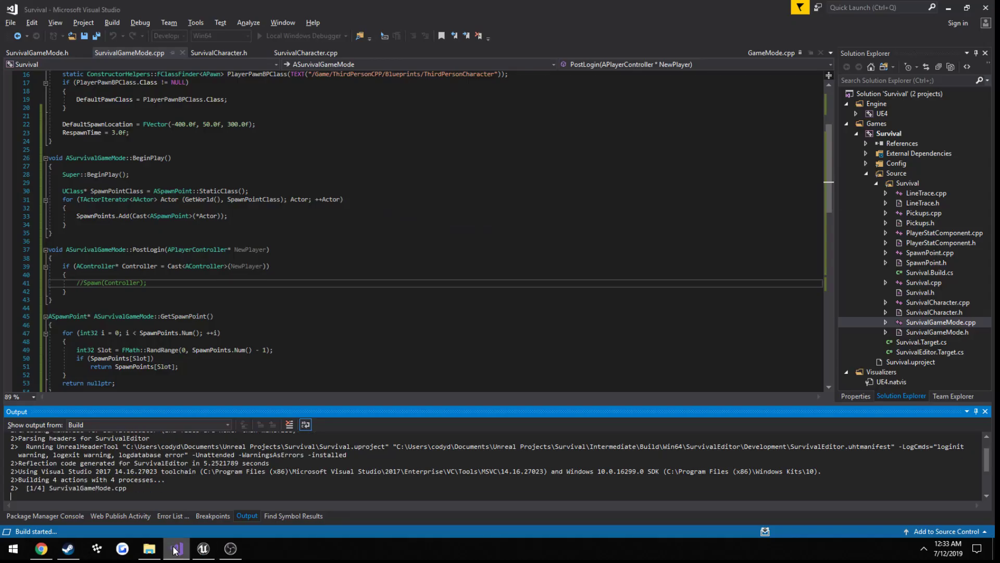
click(203, 548)
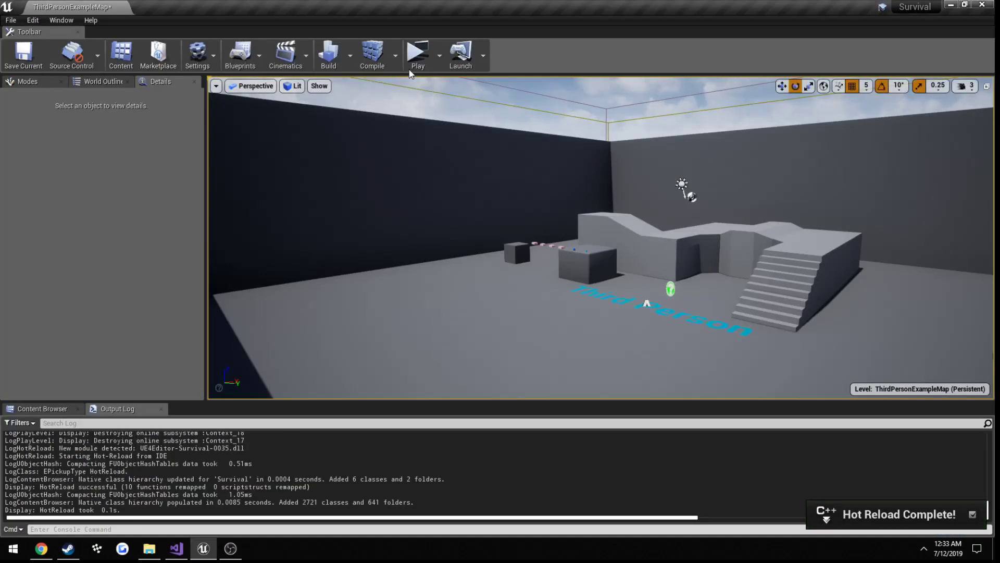
click(417, 54)
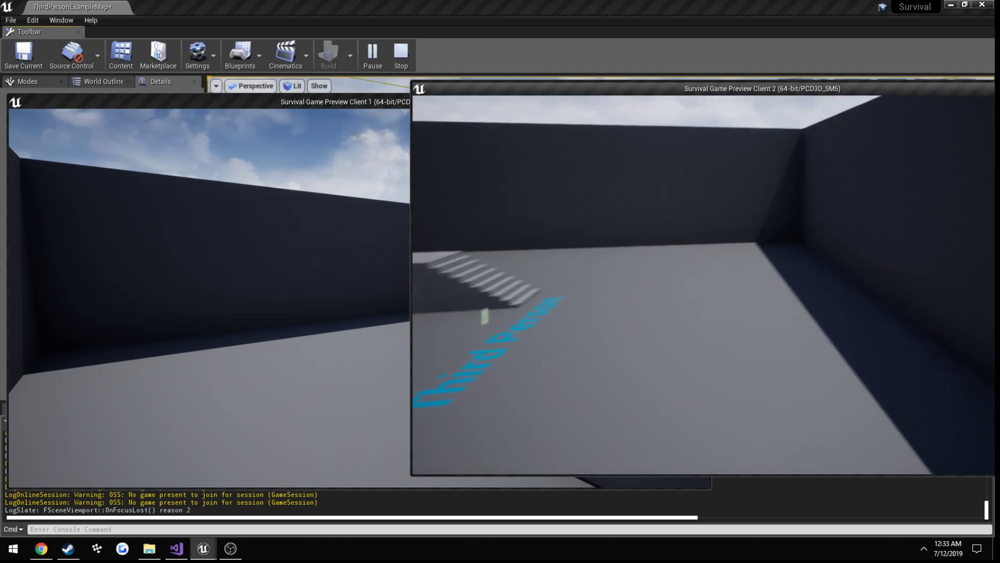
click(401, 54)
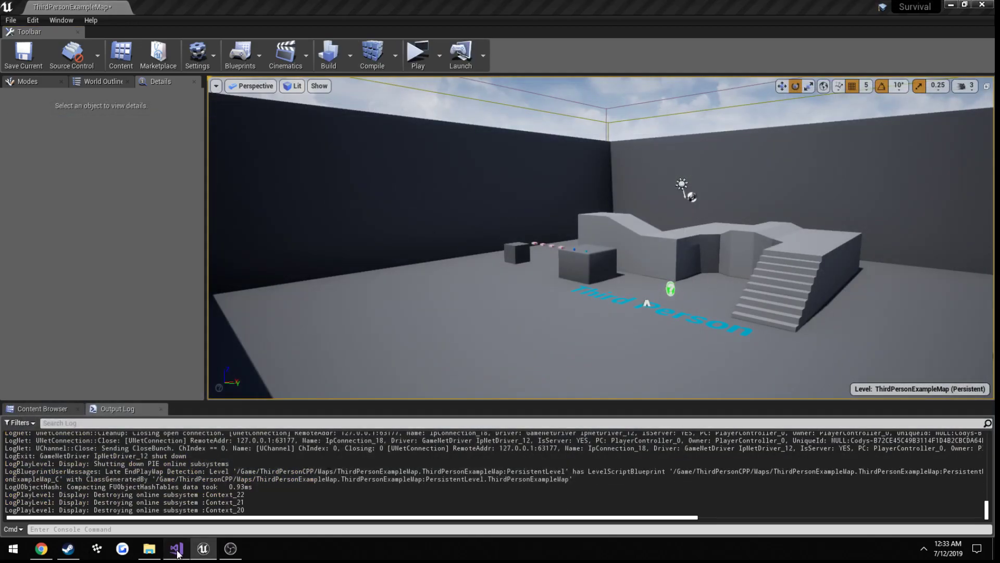
click(176, 548)
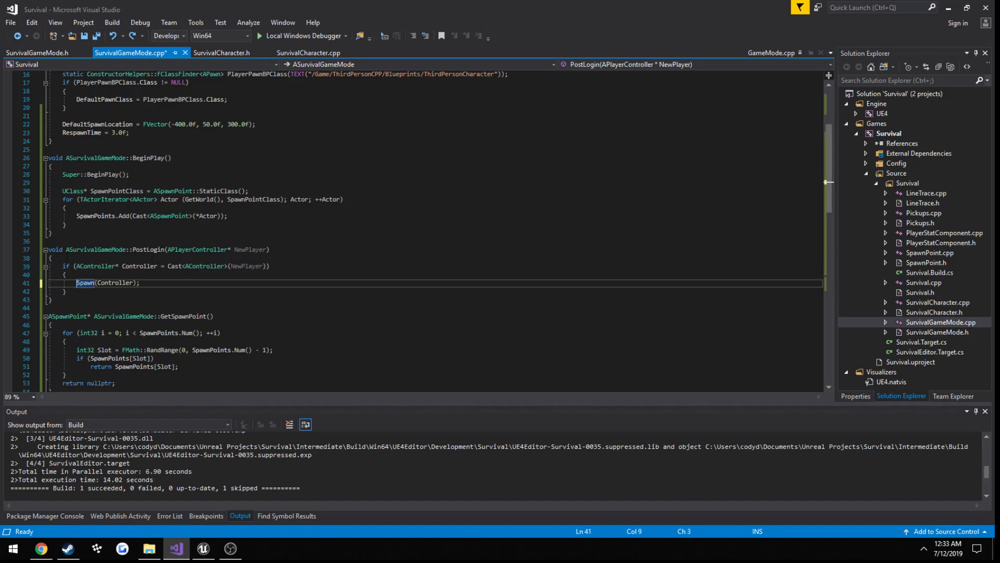
Insert Super::PostLogin(NewPlayer); at the top of PostLogin and rebuild the project.
click(157, 249)
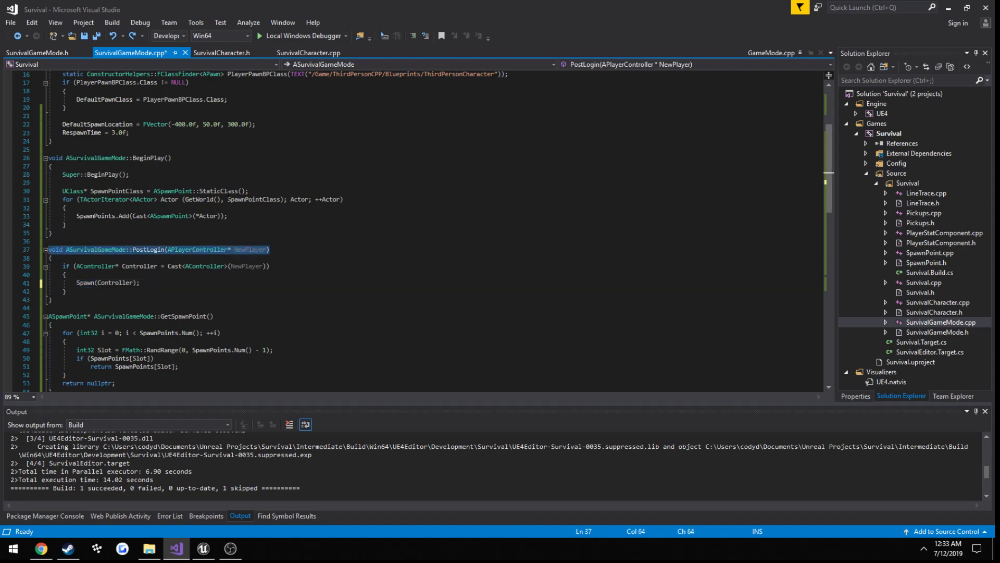
mouse_move(225, 259)
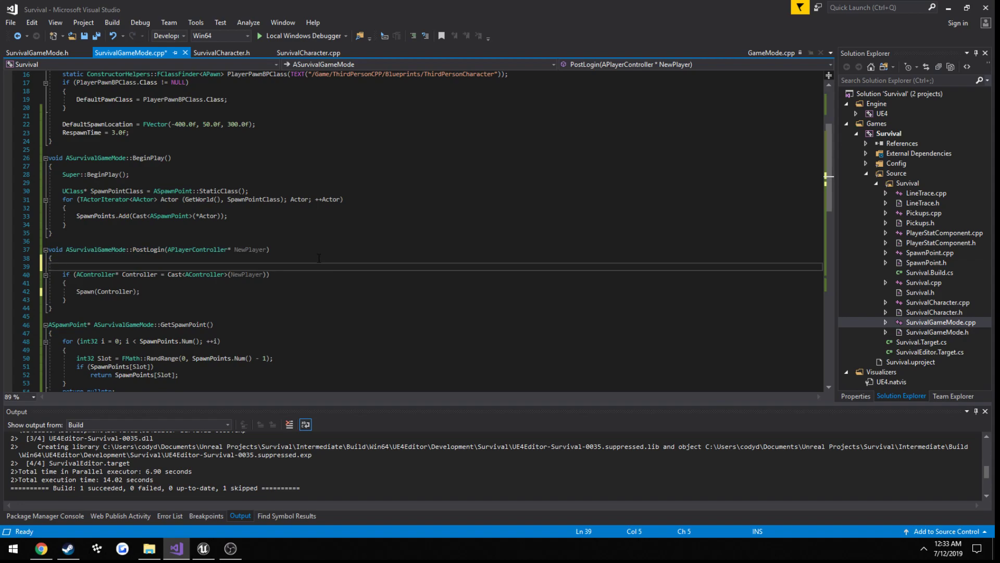
text(Super)
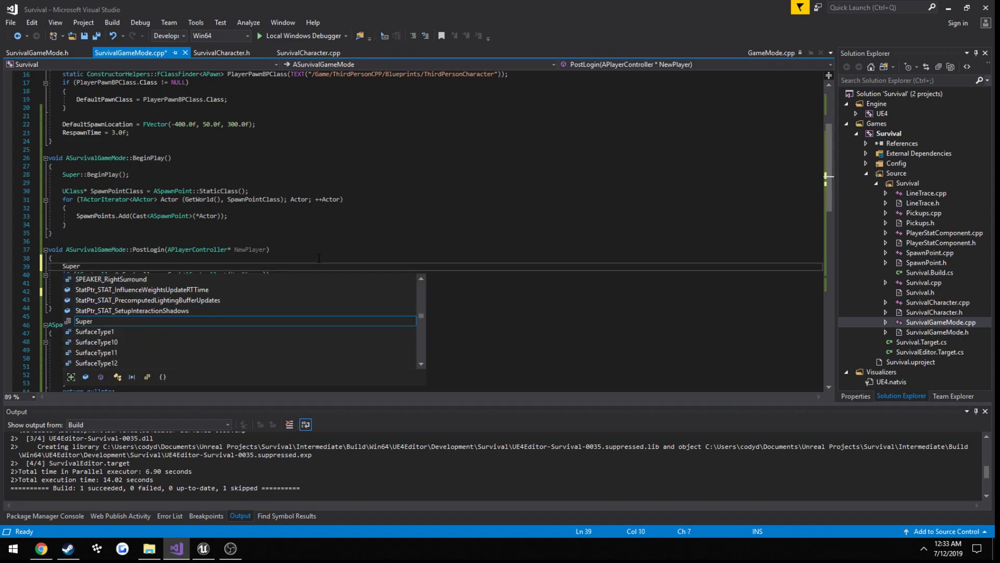
text(::PostLogin(NewPlayer);)
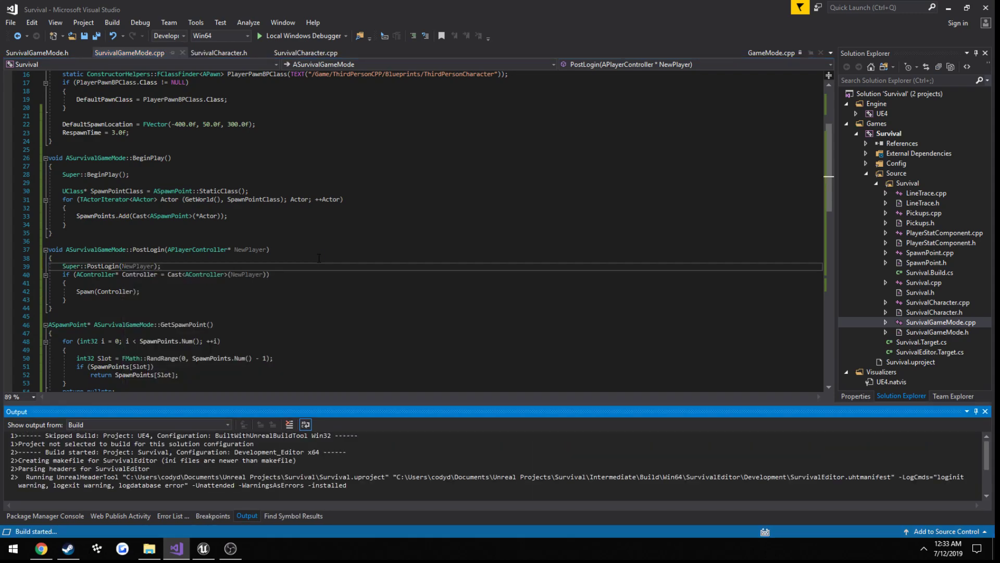
double_click(107, 291)
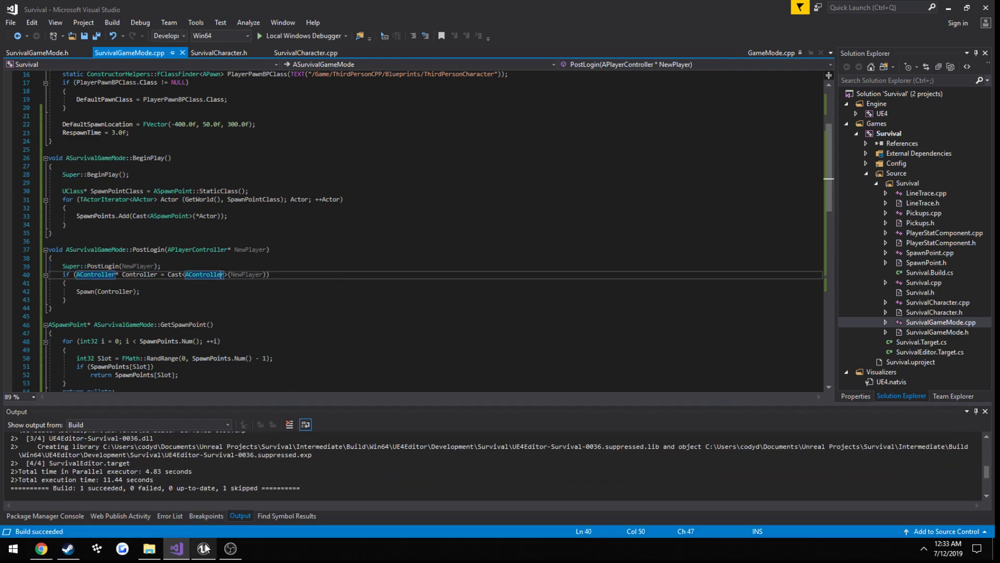
click(202, 548)
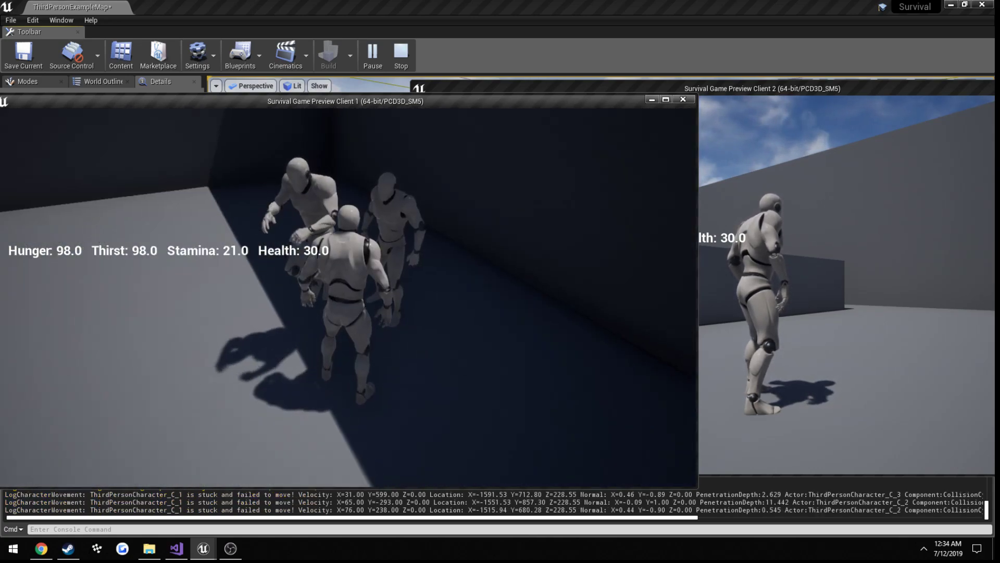
Stop the two-client test, play again to confirm the character spawns with HUD, then exit.
click(400, 54)
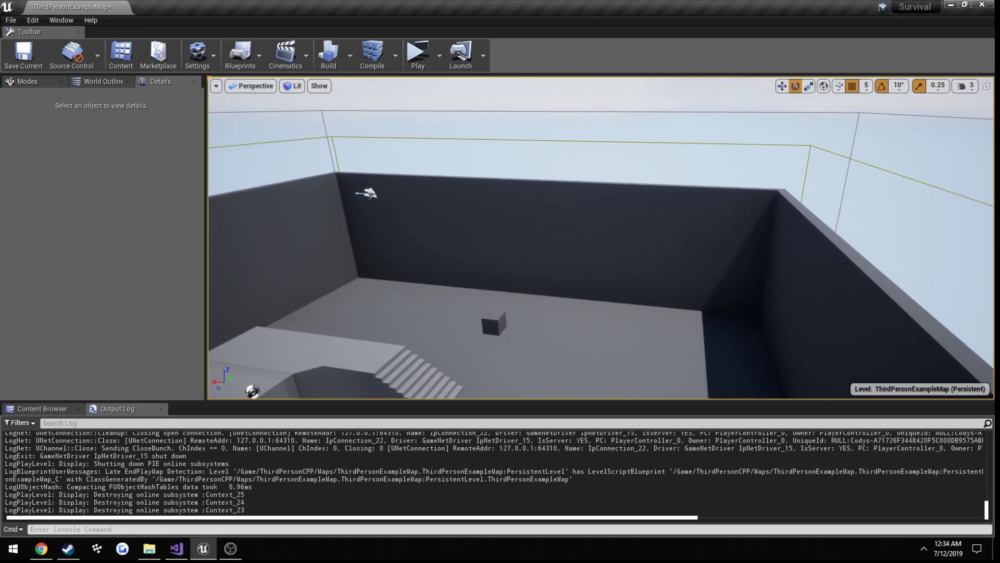
mouse_move(418, 56)
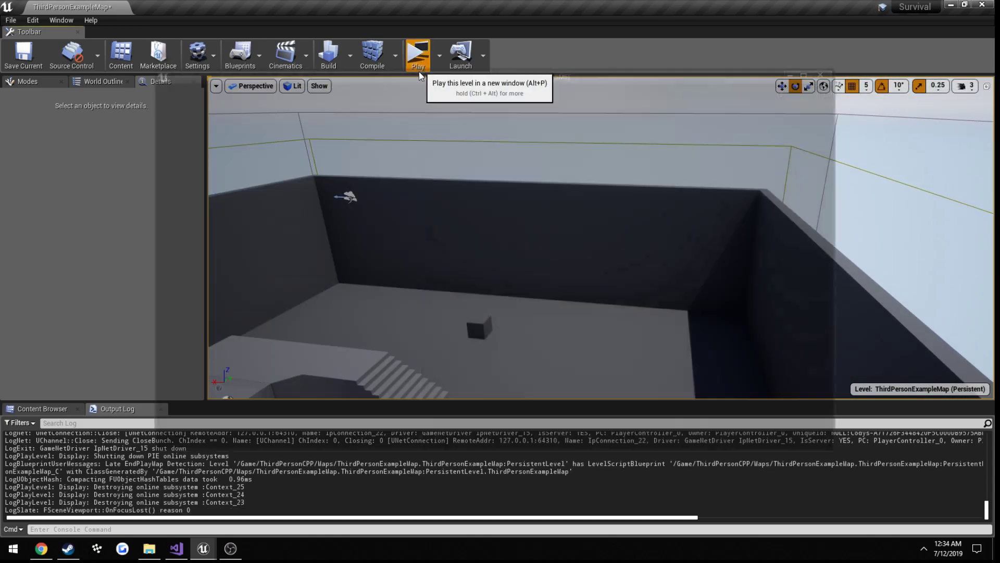
click(418, 57)
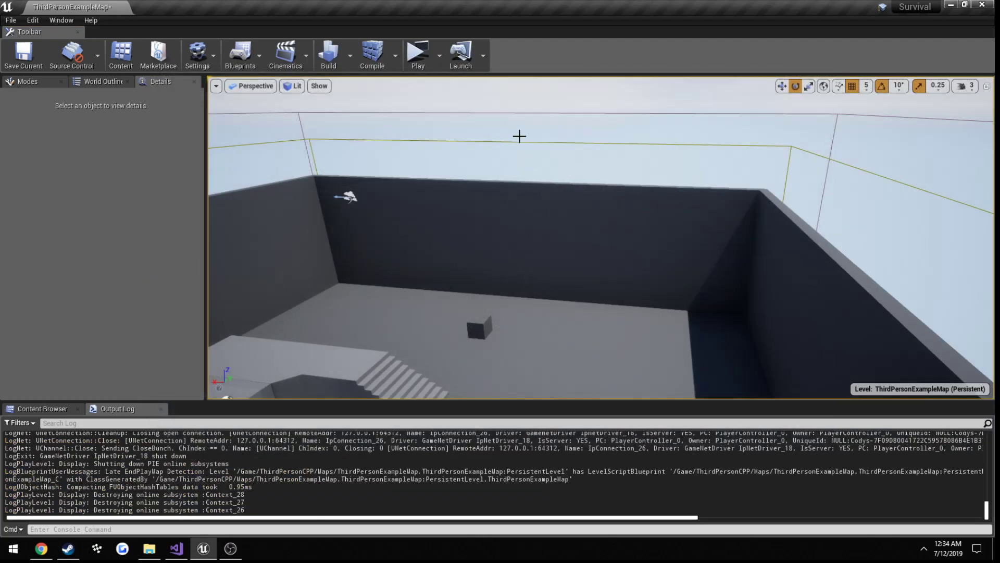
click(10, 19)
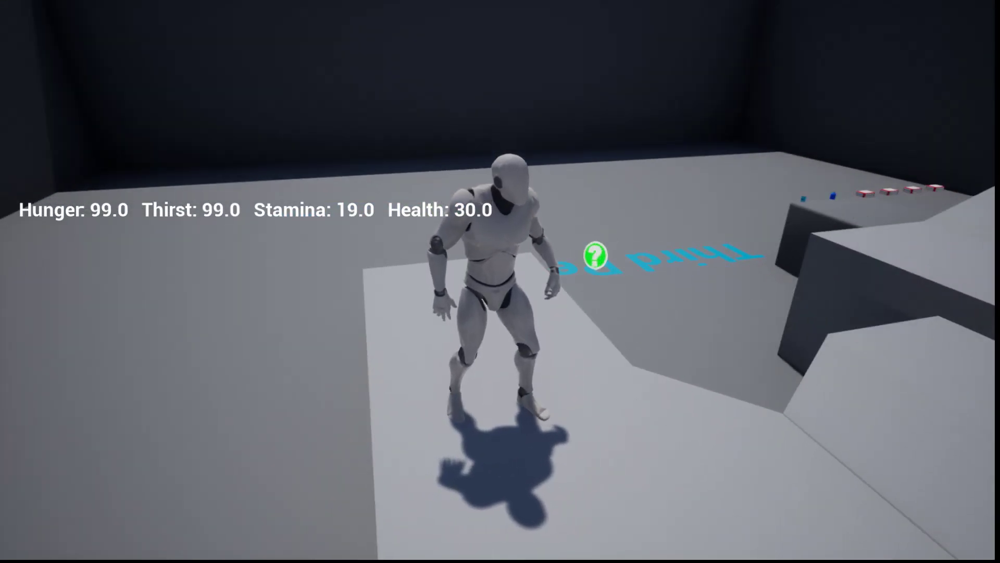
key(alt+f4)
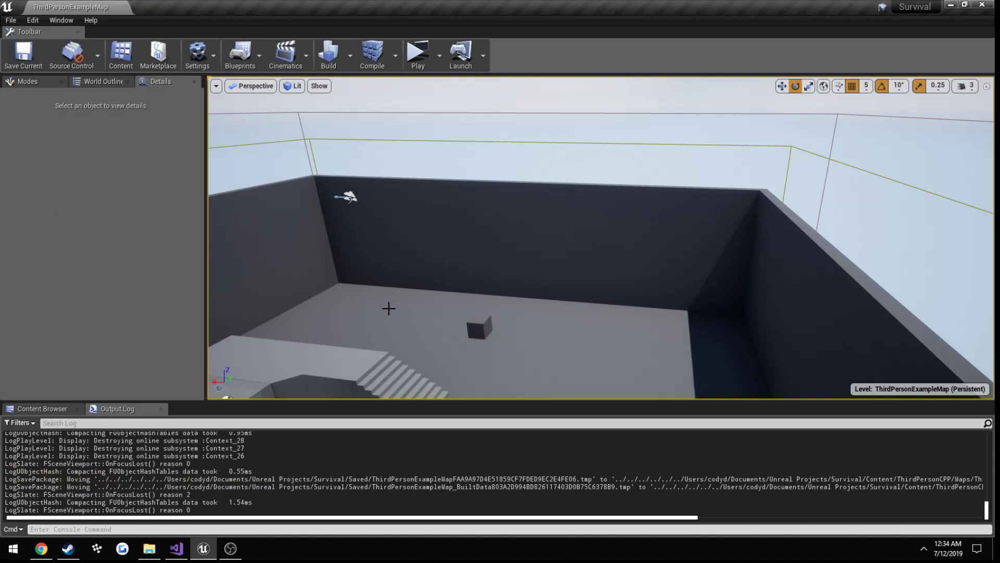
Play-test the level with 2 players and a dedicated server, then return to SurvivalGameMode.cpp.
click(435, 56)
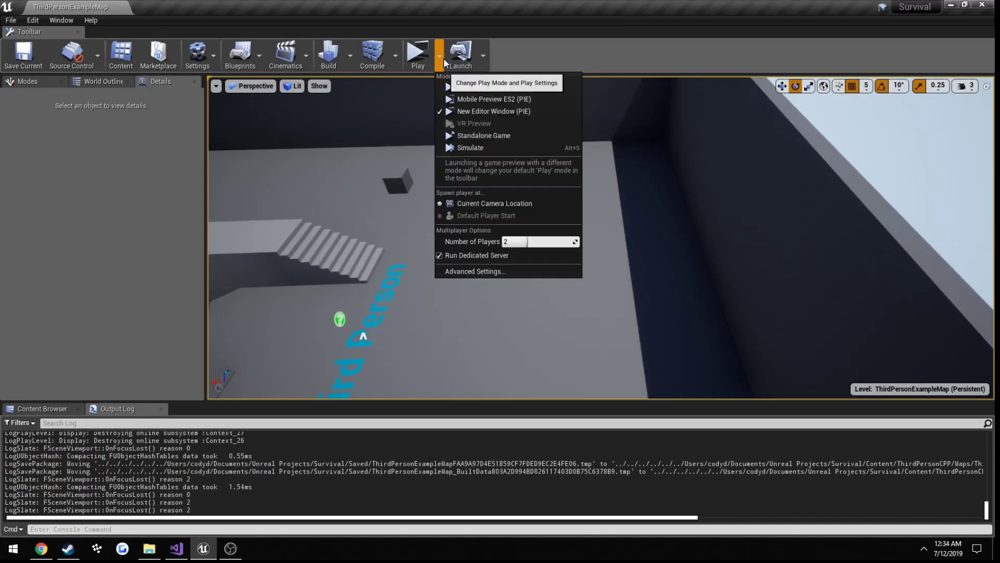
click(494, 111)
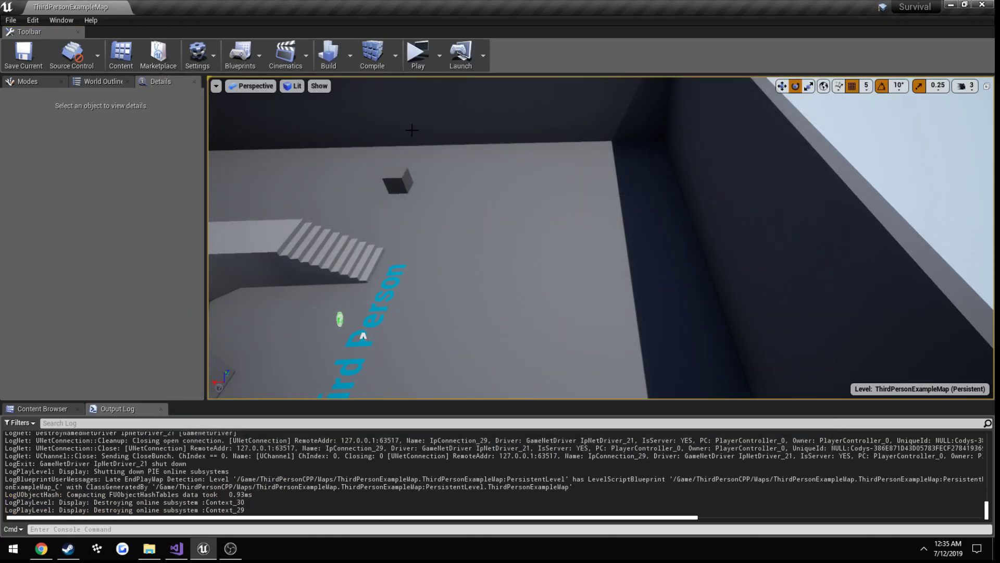
click(175, 548)
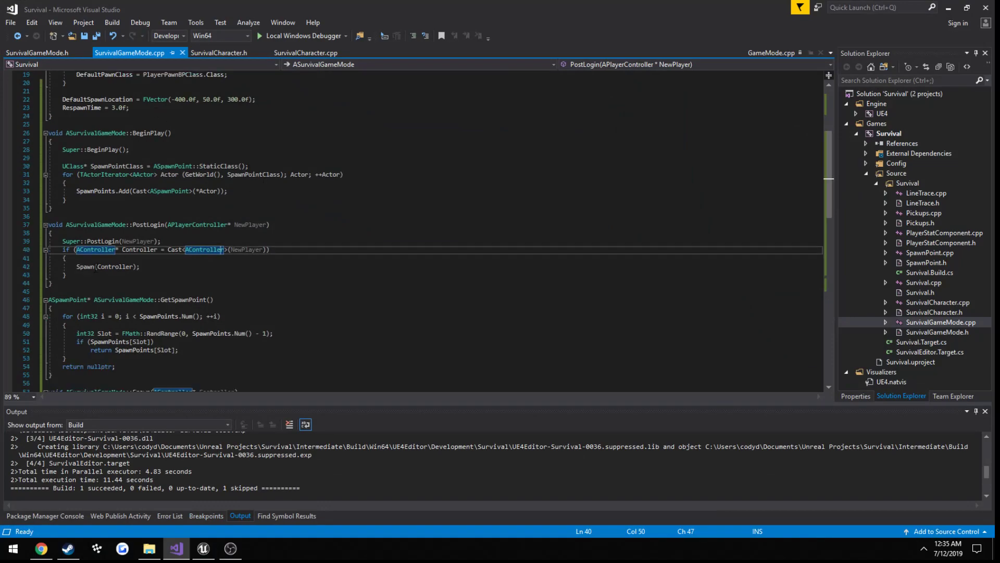
click(51, 240)
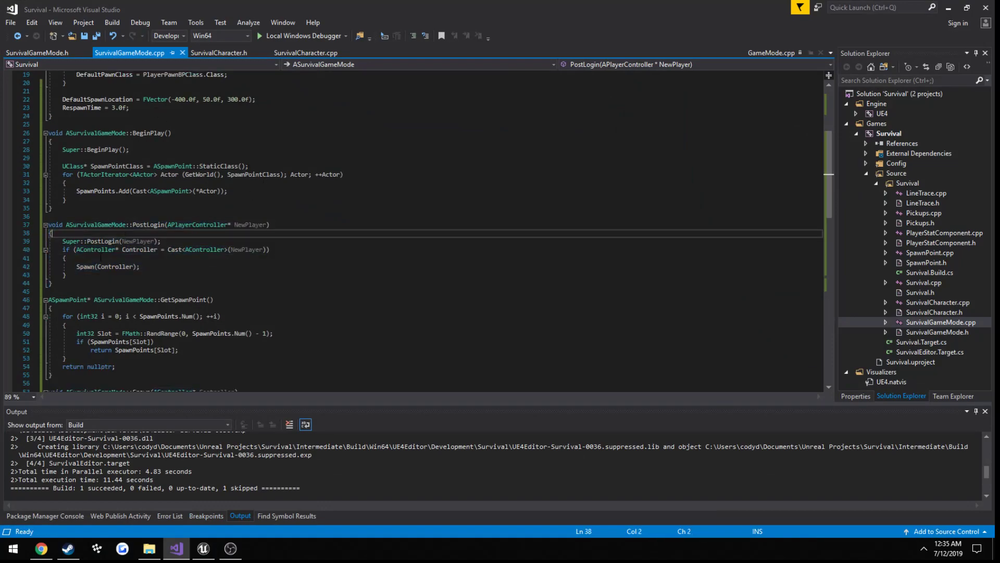
double_click(109, 266)
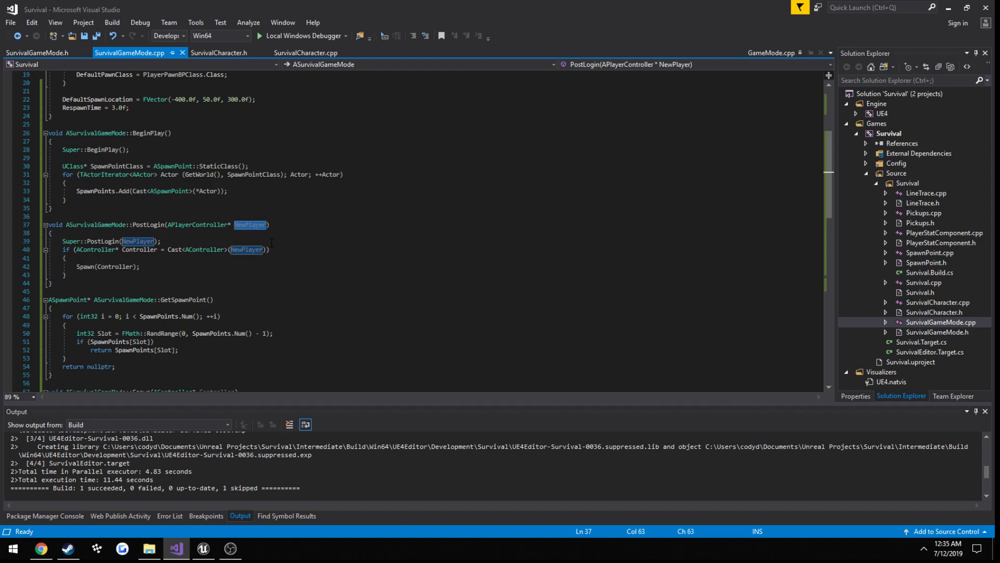
click(136, 242)
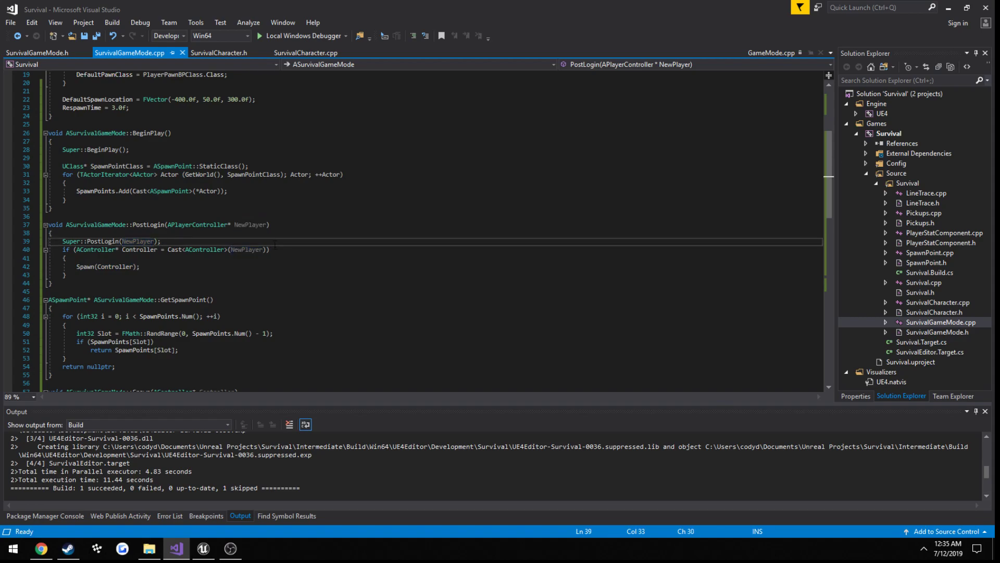
scroll(down, 3)
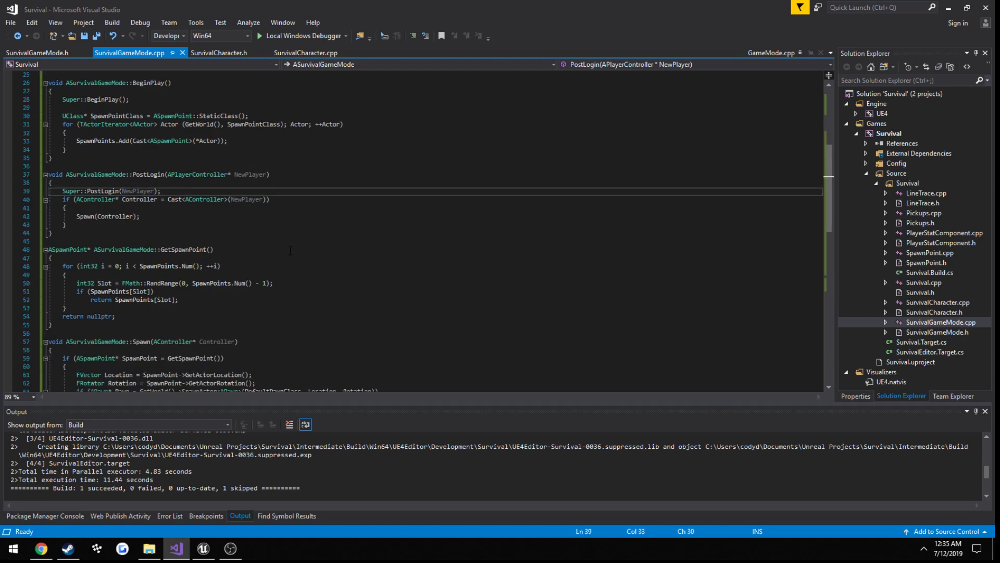
scroll(down, 3)
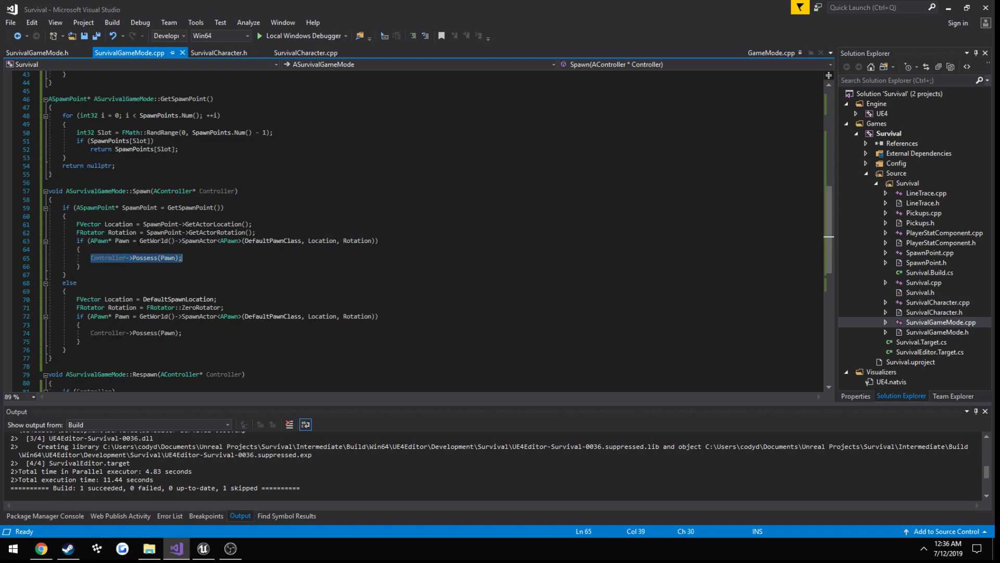
click(79, 250)
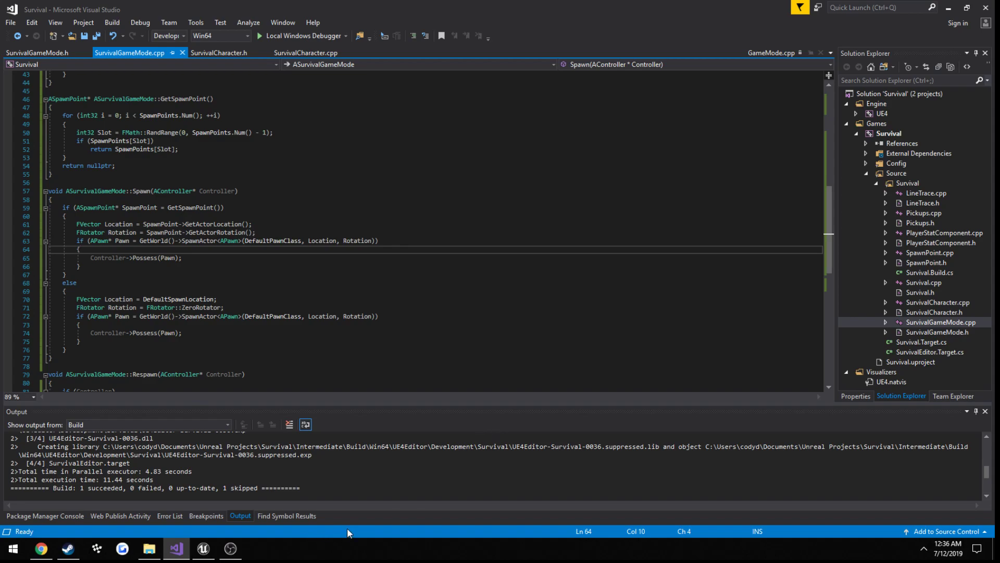
mouse_move(401, 483)
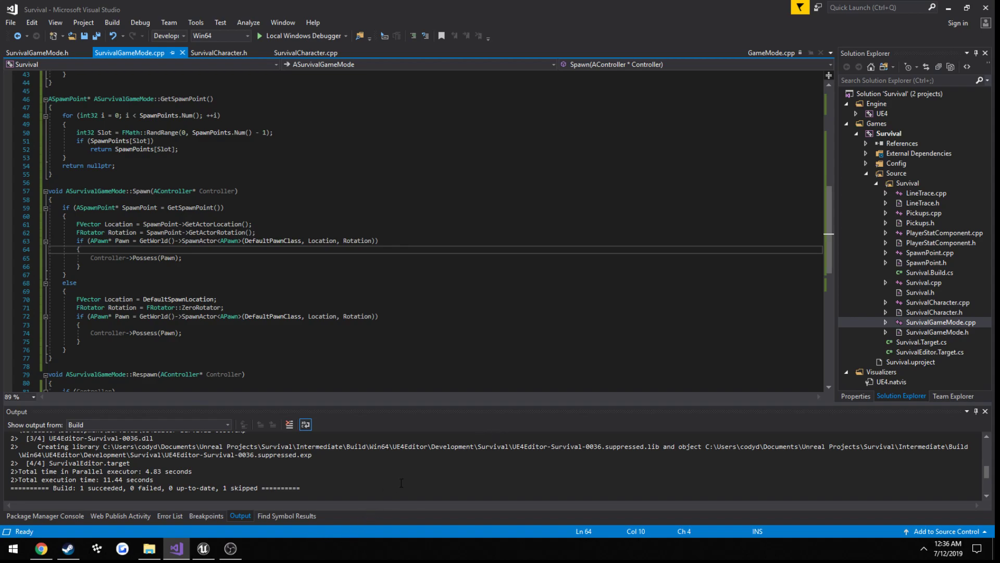